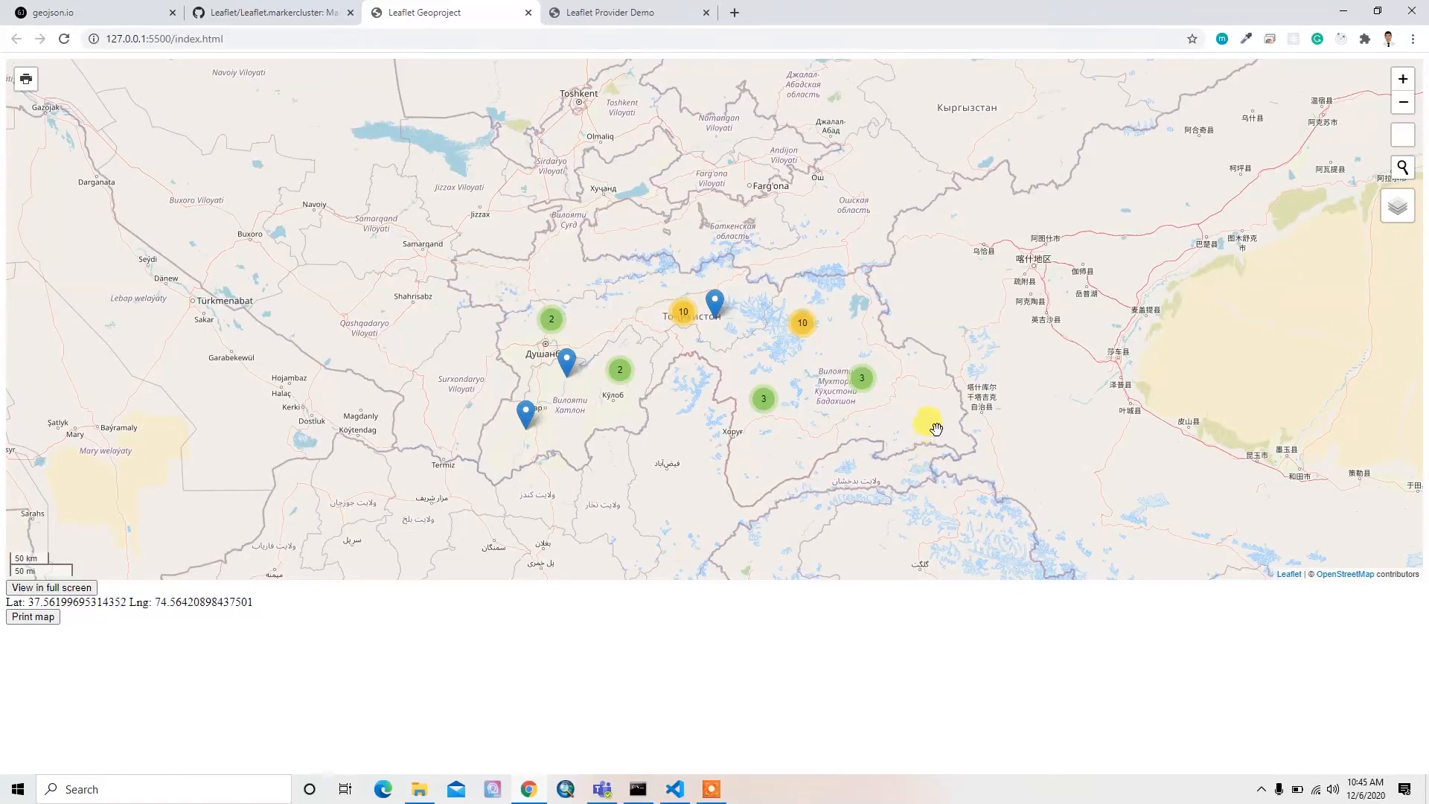
pyautogui.moveTo(932, 427)
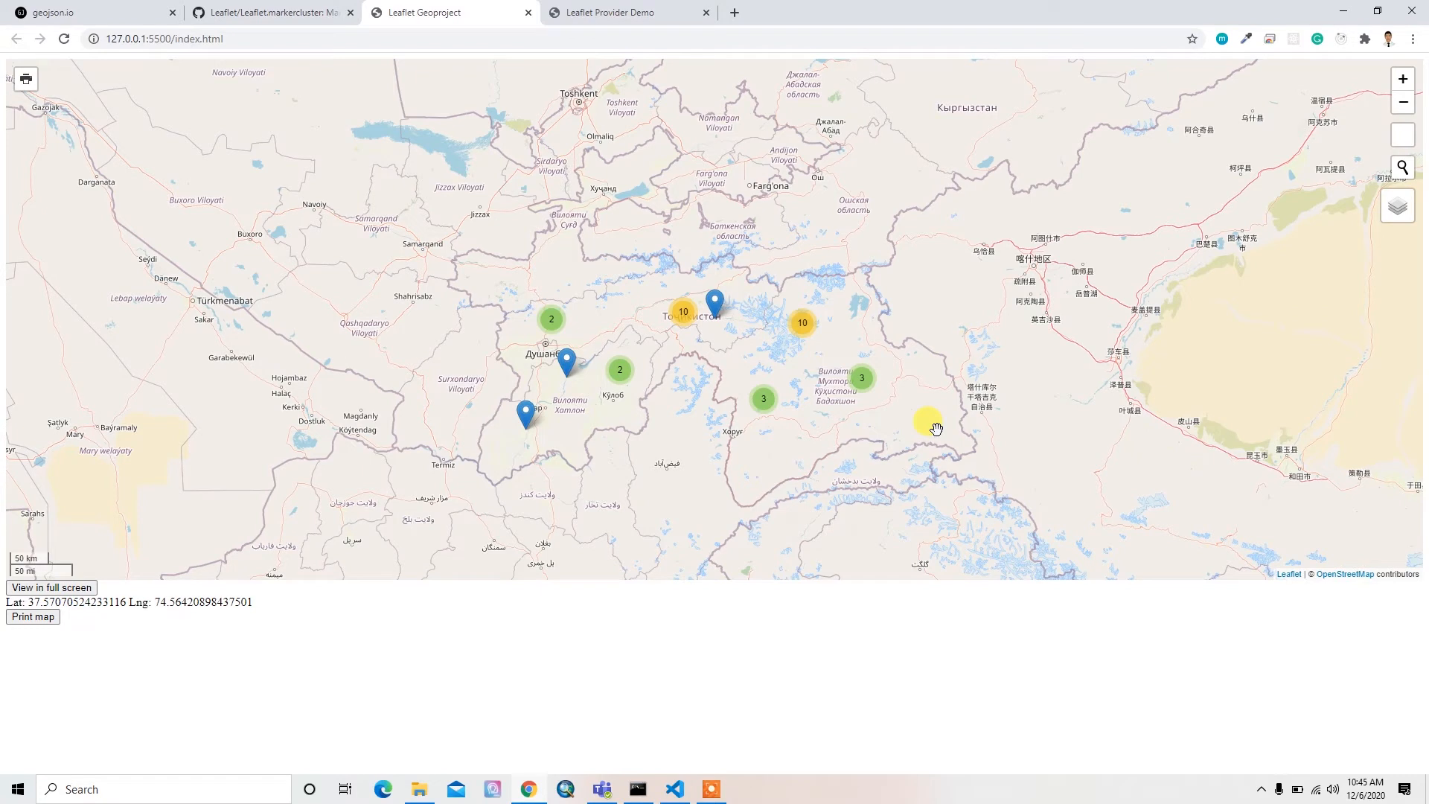
pyautogui.moveTo(832, 394)
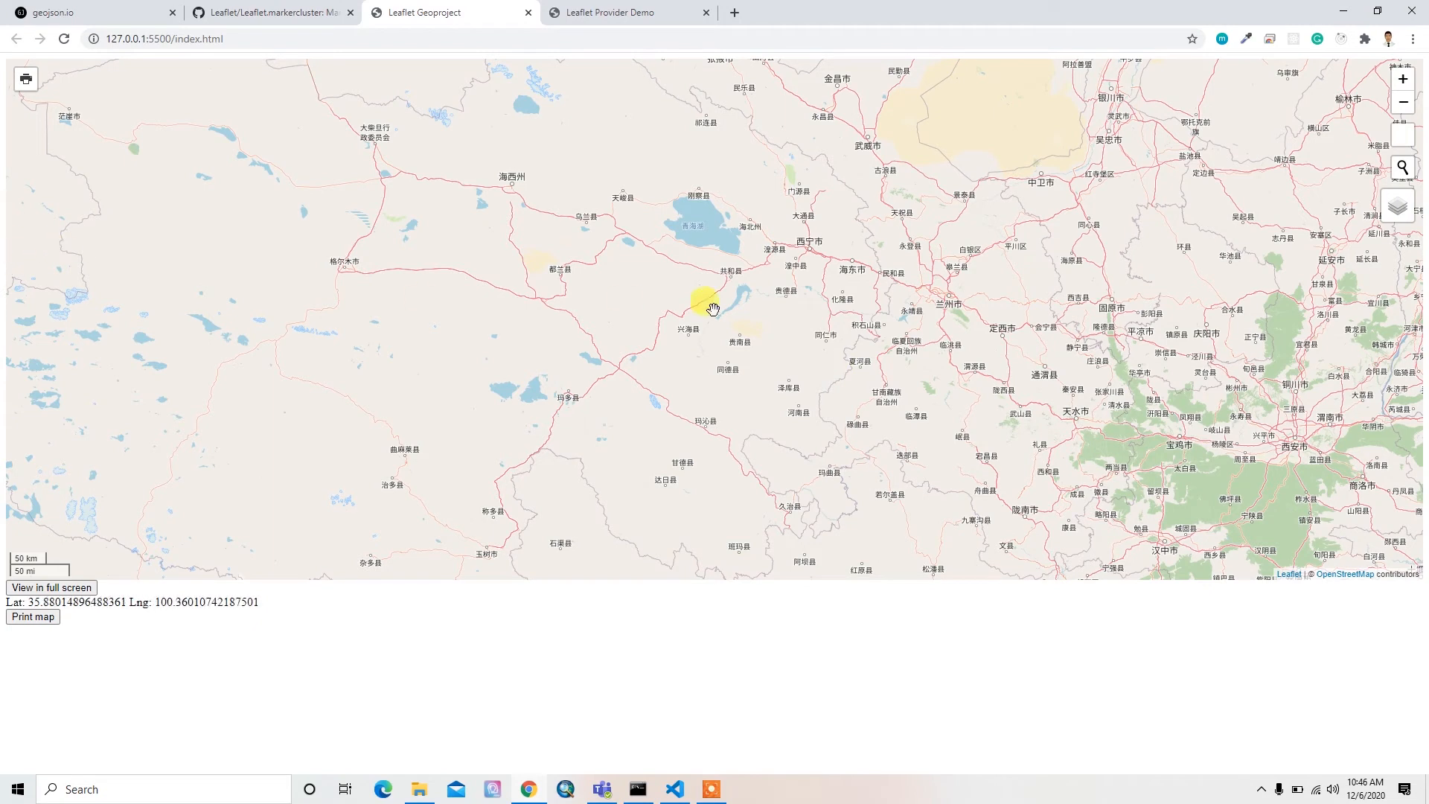
pyautogui.moveTo(1408, 271)
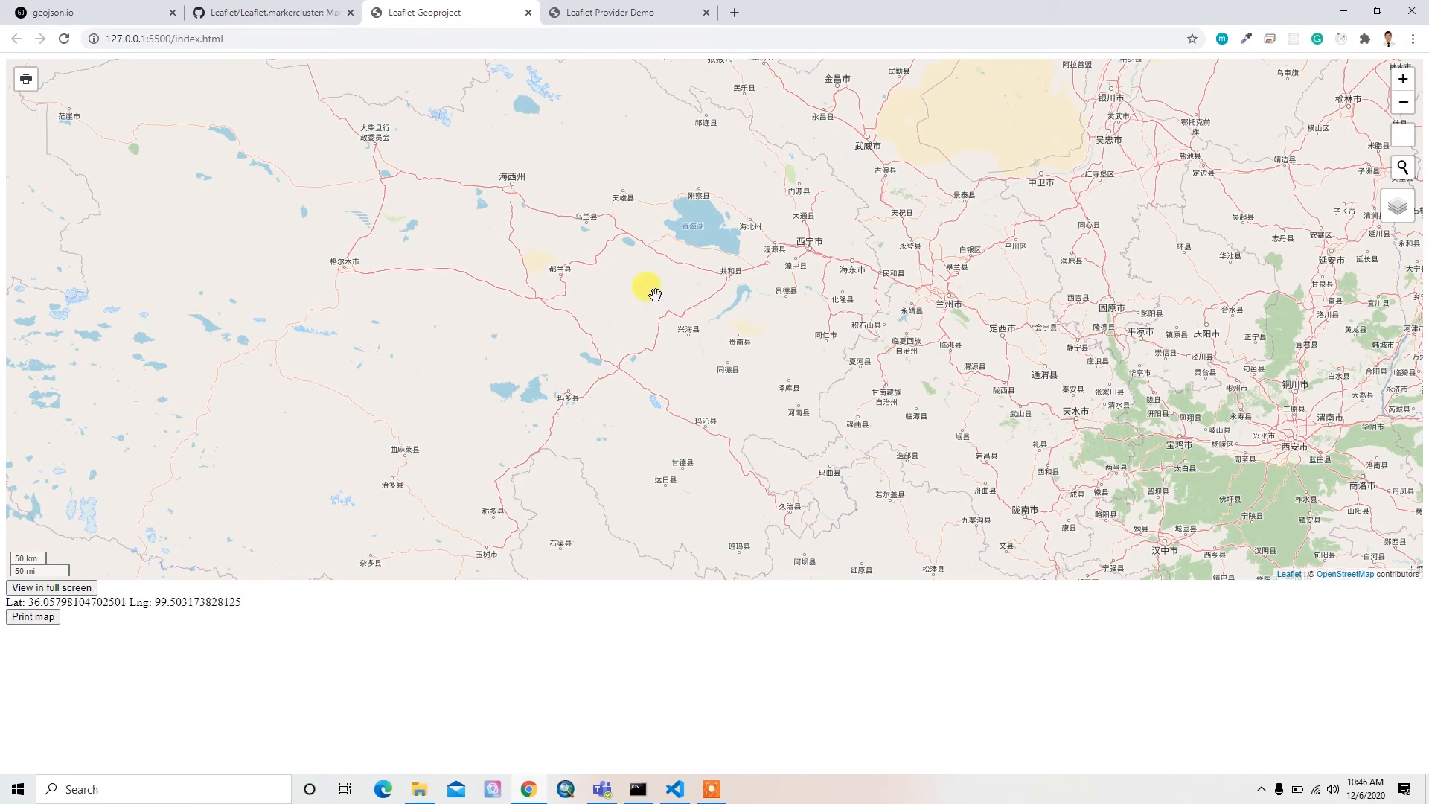
pyautogui.moveTo(418, 334)
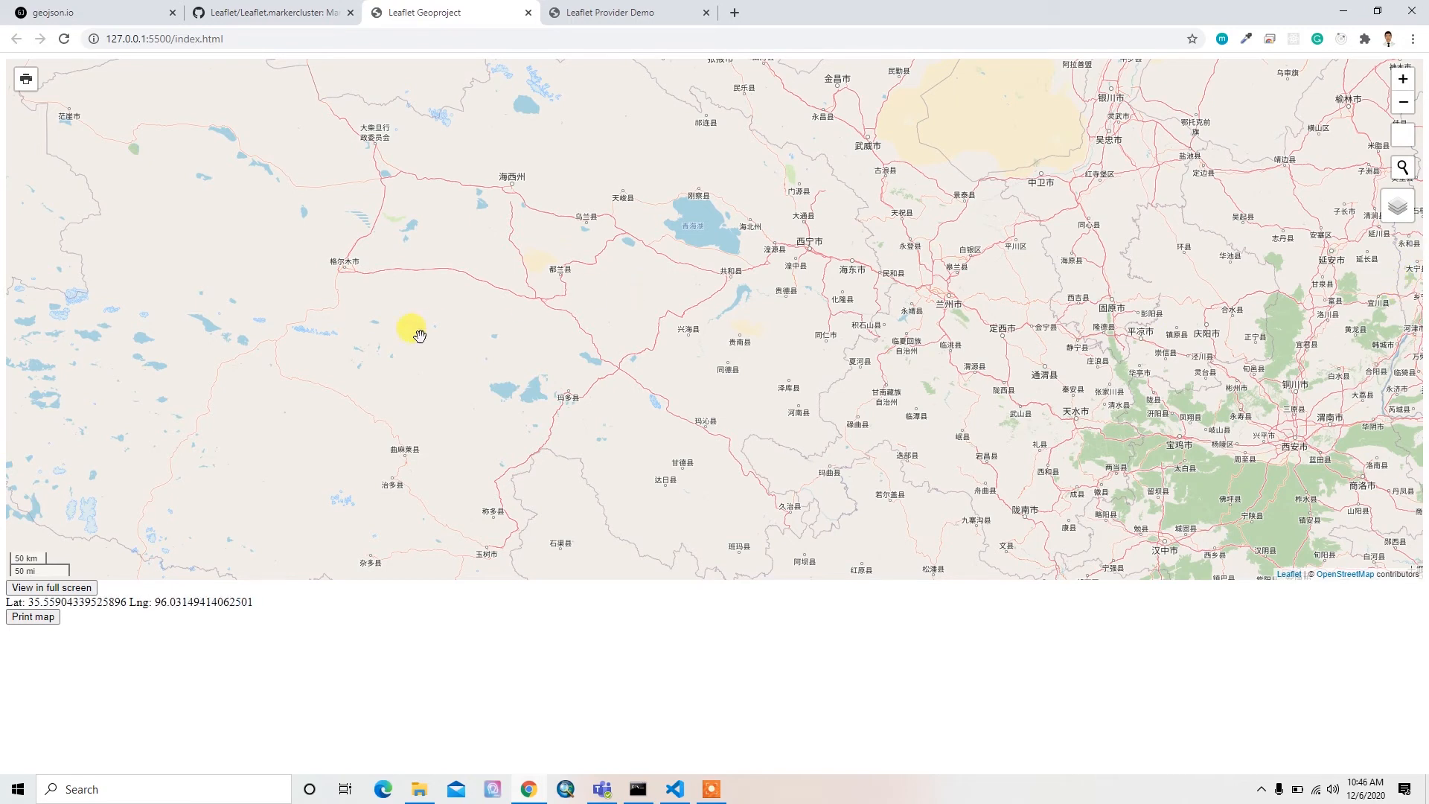
pyautogui.moveTo(57, 228)
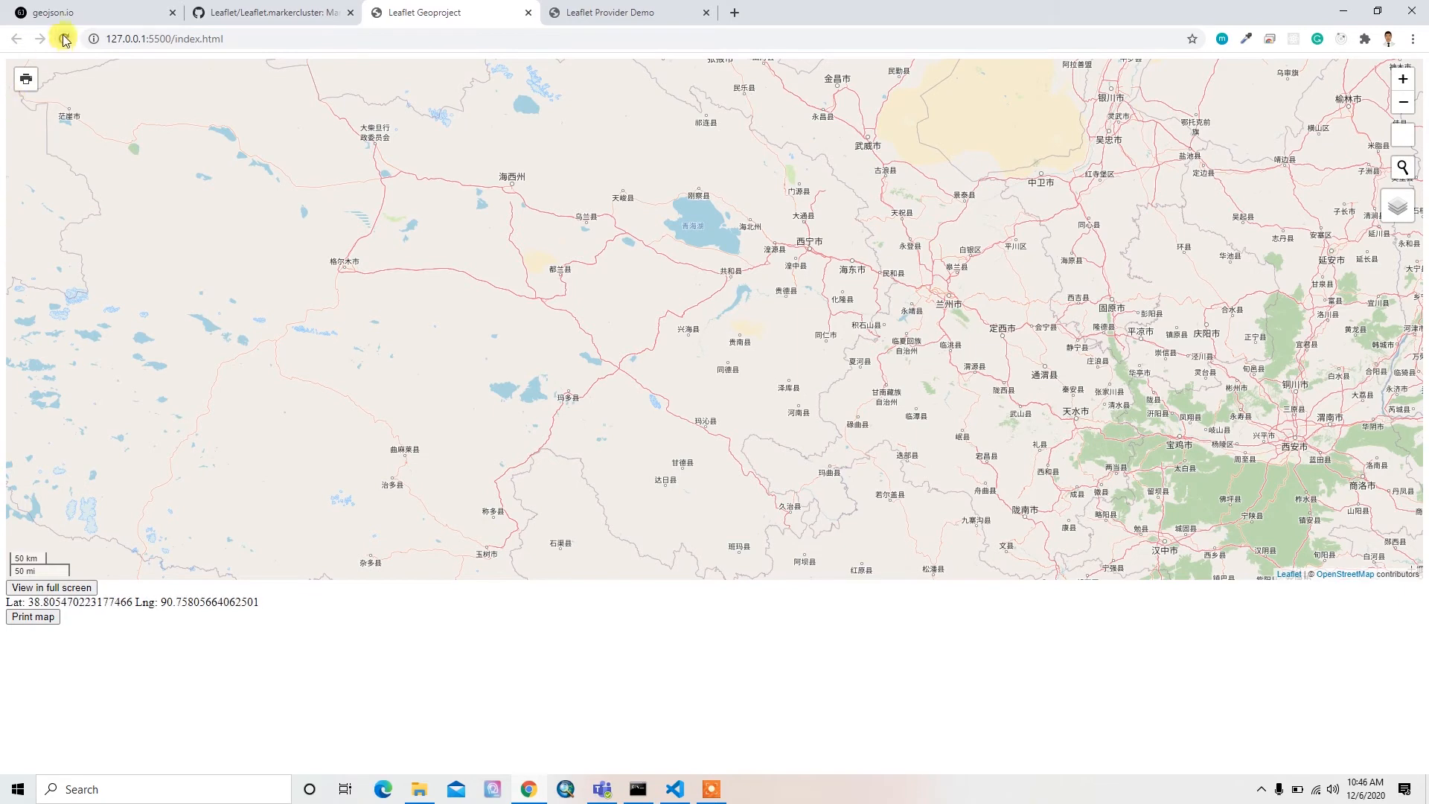
pyautogui.moveTo(63, 38)
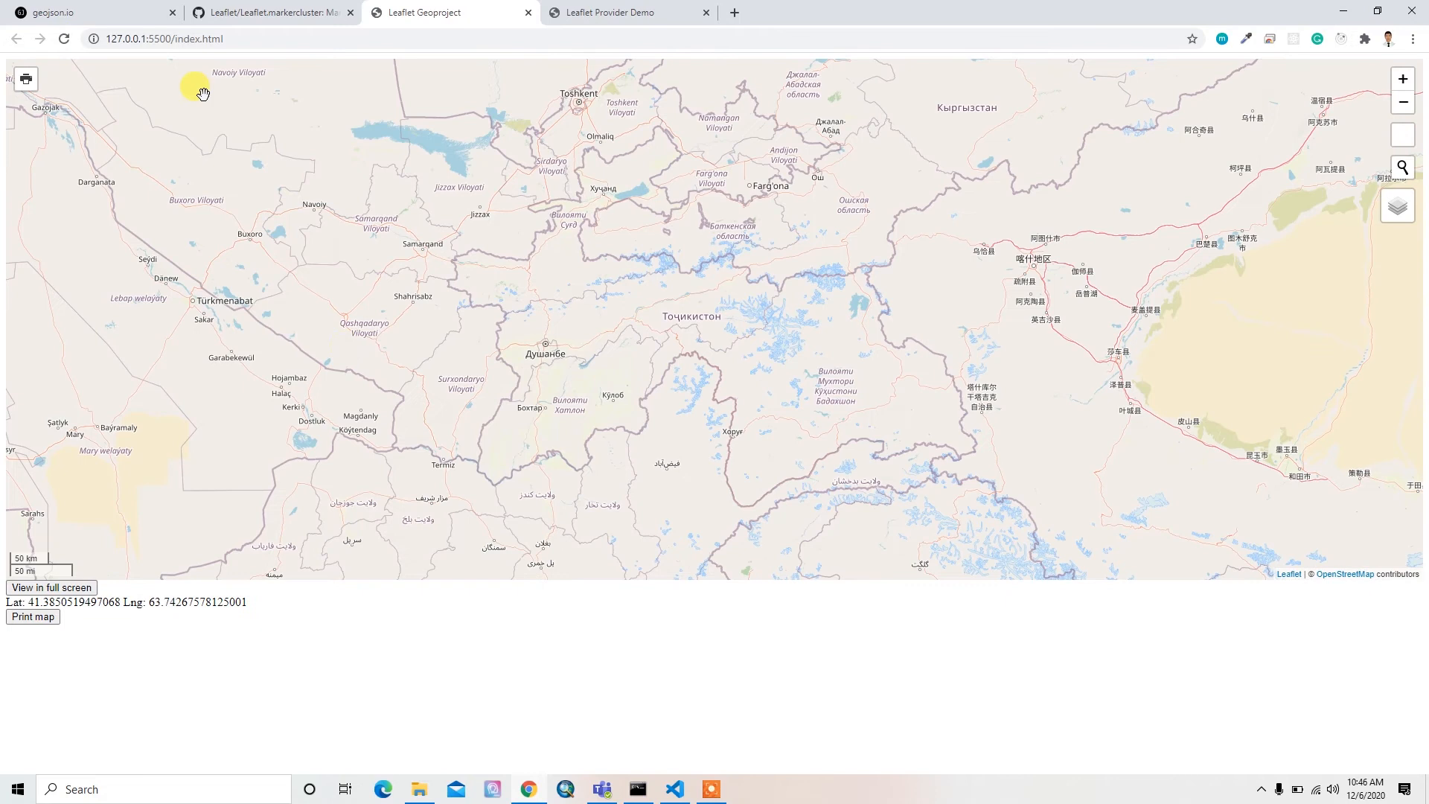
pyautogui.moveTo(713, 166)
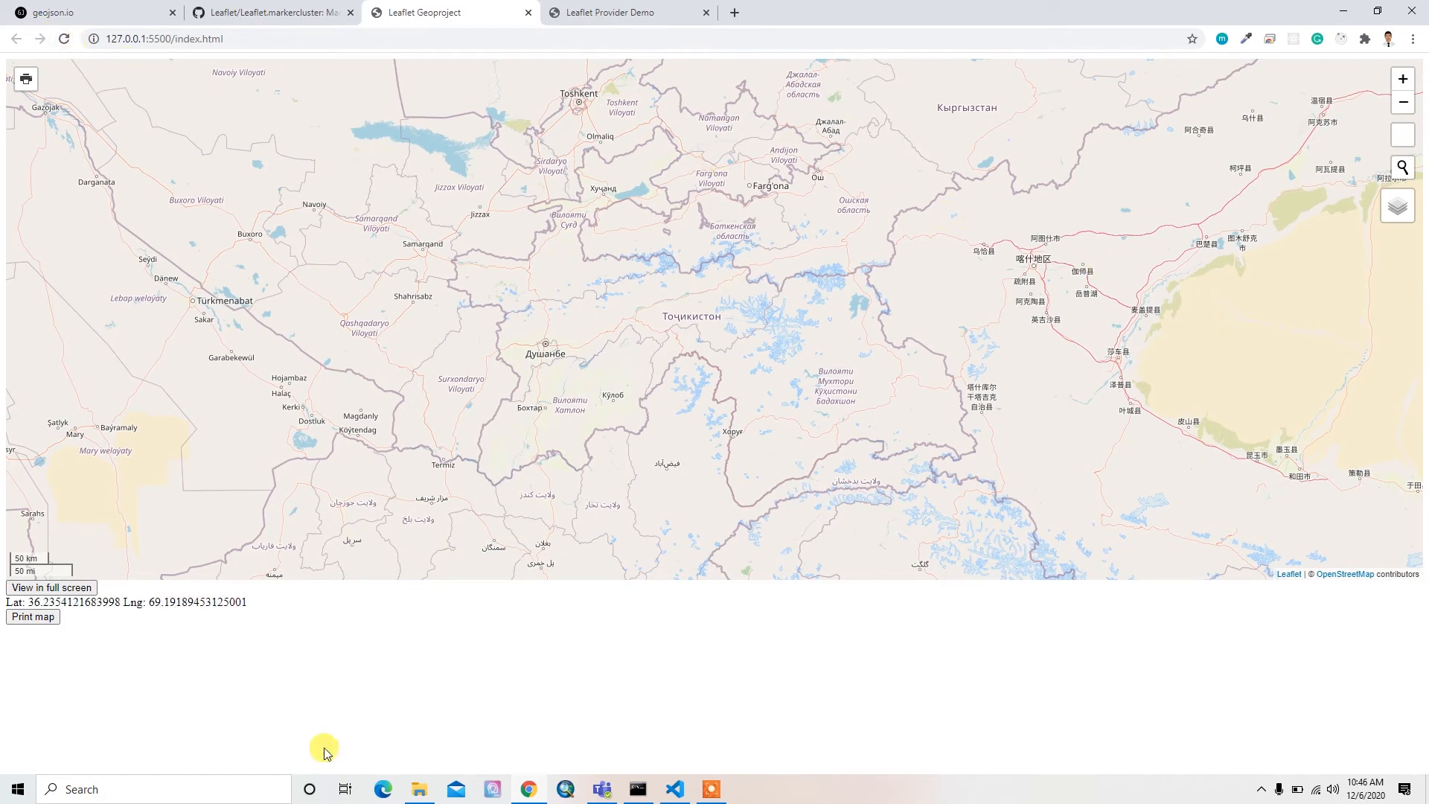
pyautogui.moveTo(205, 592)
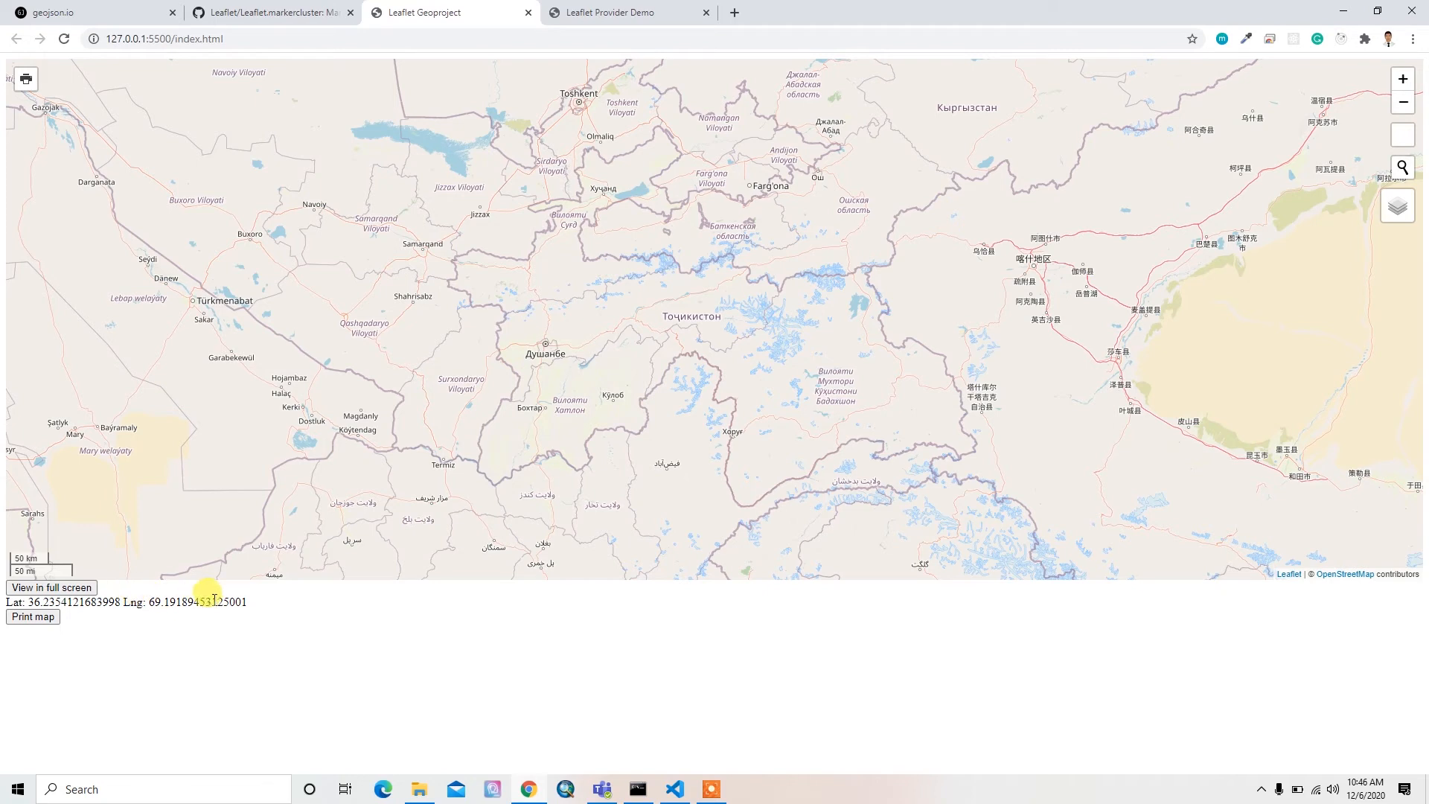
pyautogui.moveTo(157, 596)
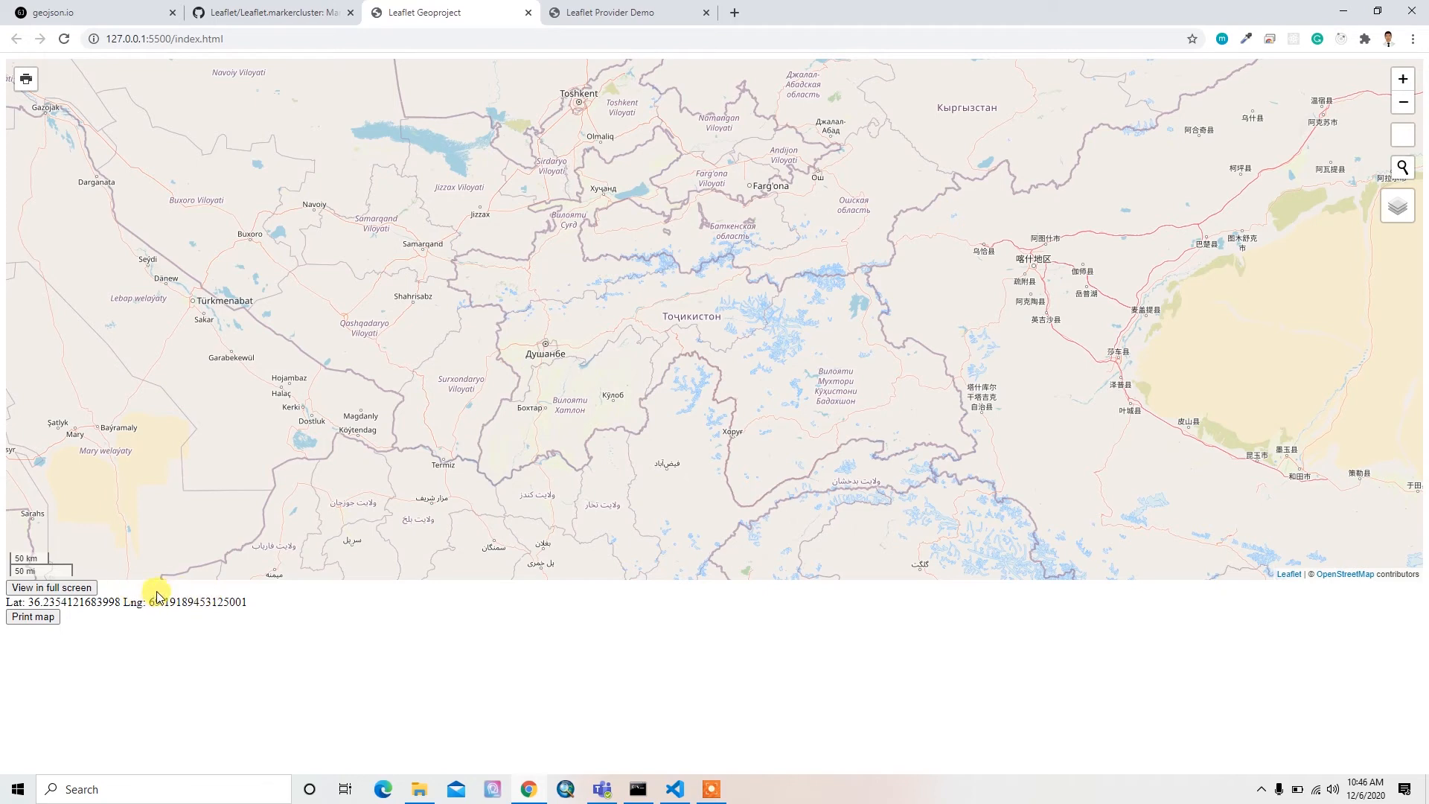
pyautogui.moveTo(208, 597)
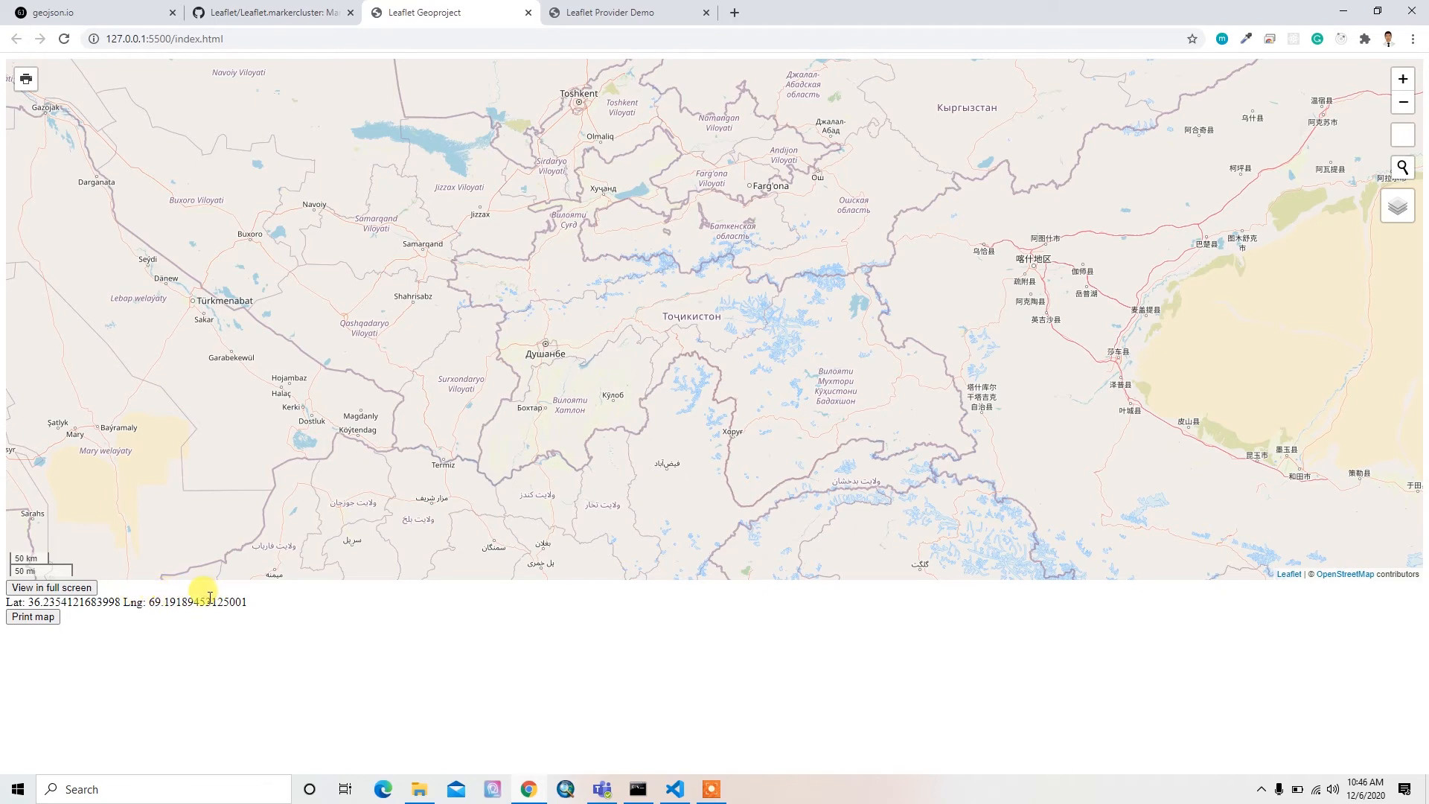
pyautogui.moveTo(734, 259)
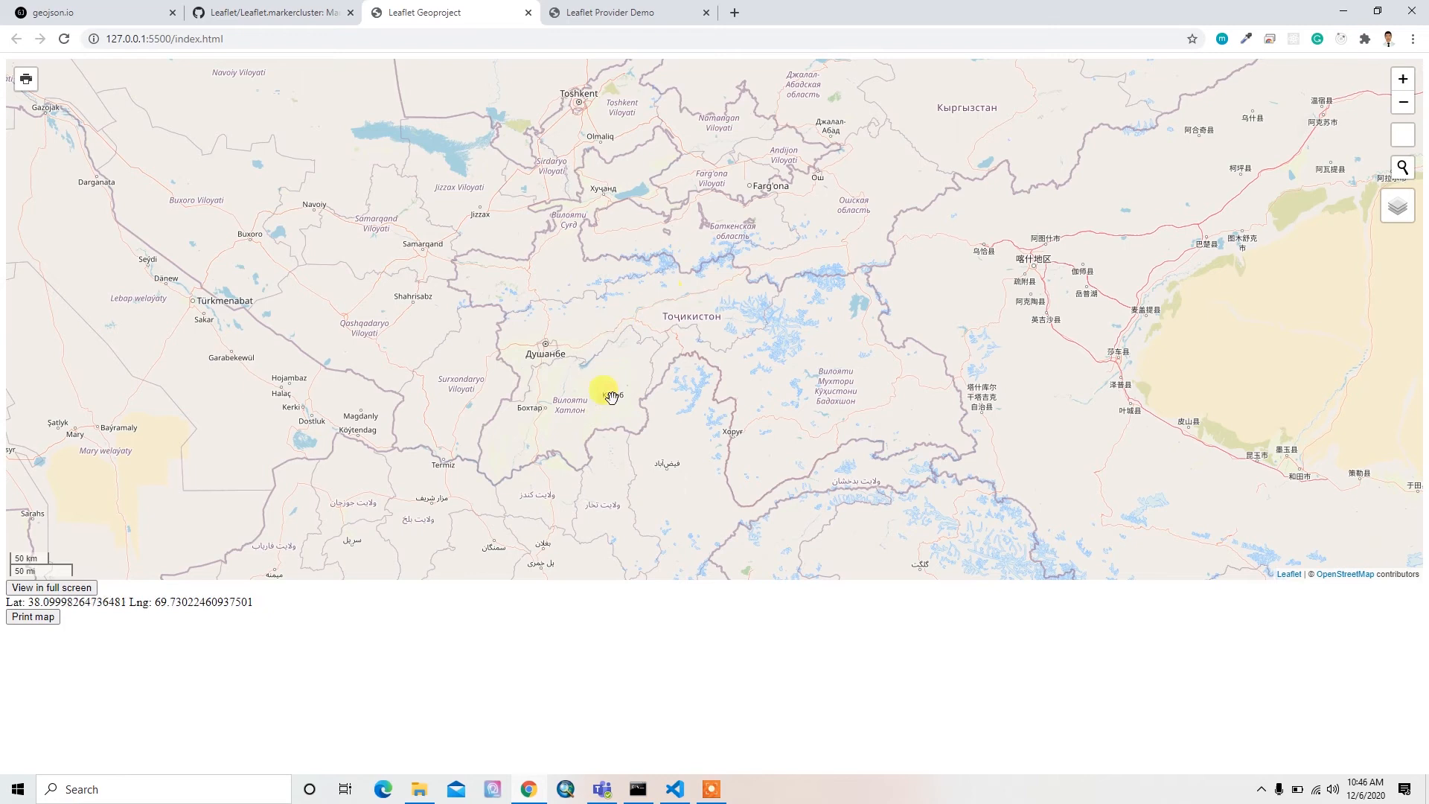
# Add a //zoom to layer comment on a new line below the layer control code
pyautogui.click(671, 788)
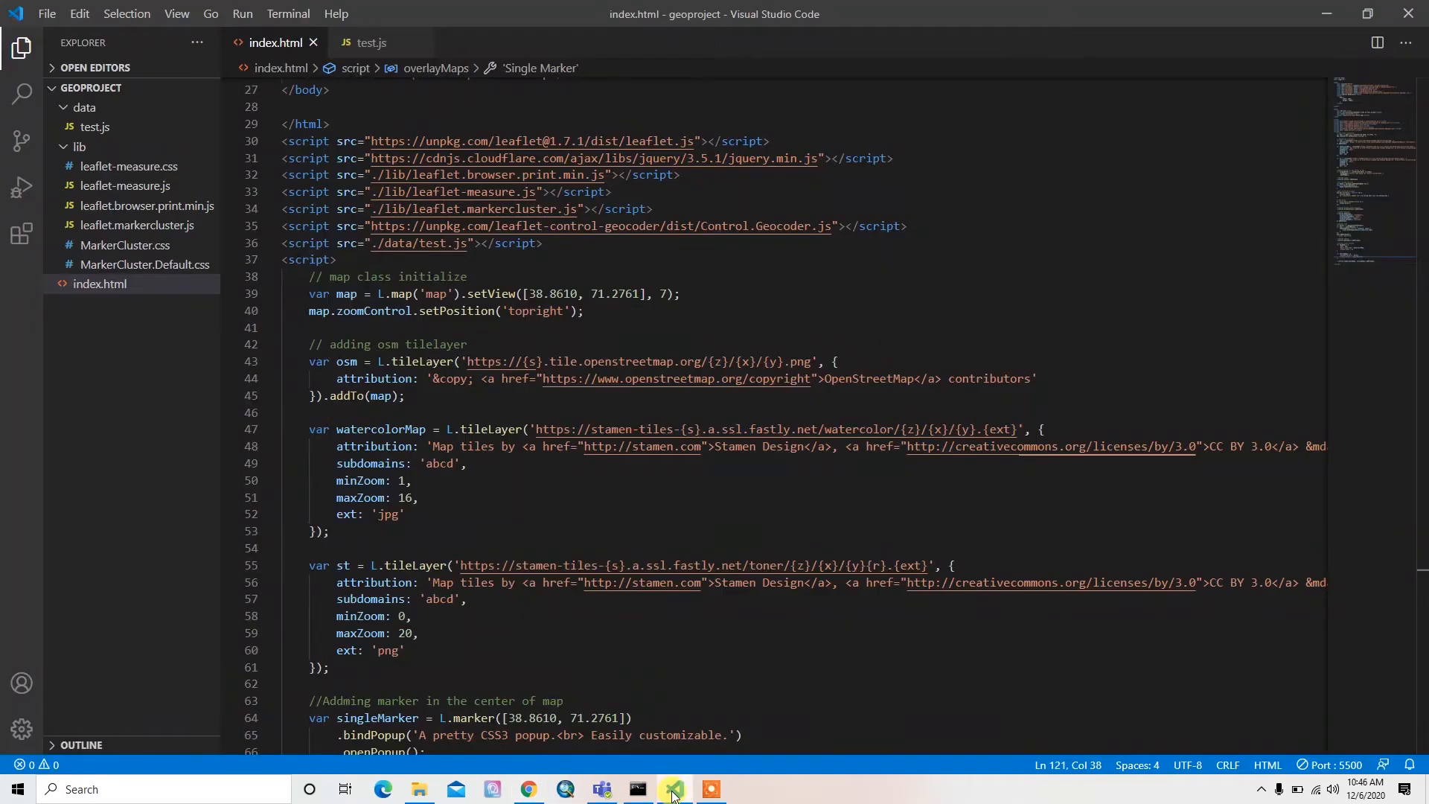
pyautogui.scroll(-3)
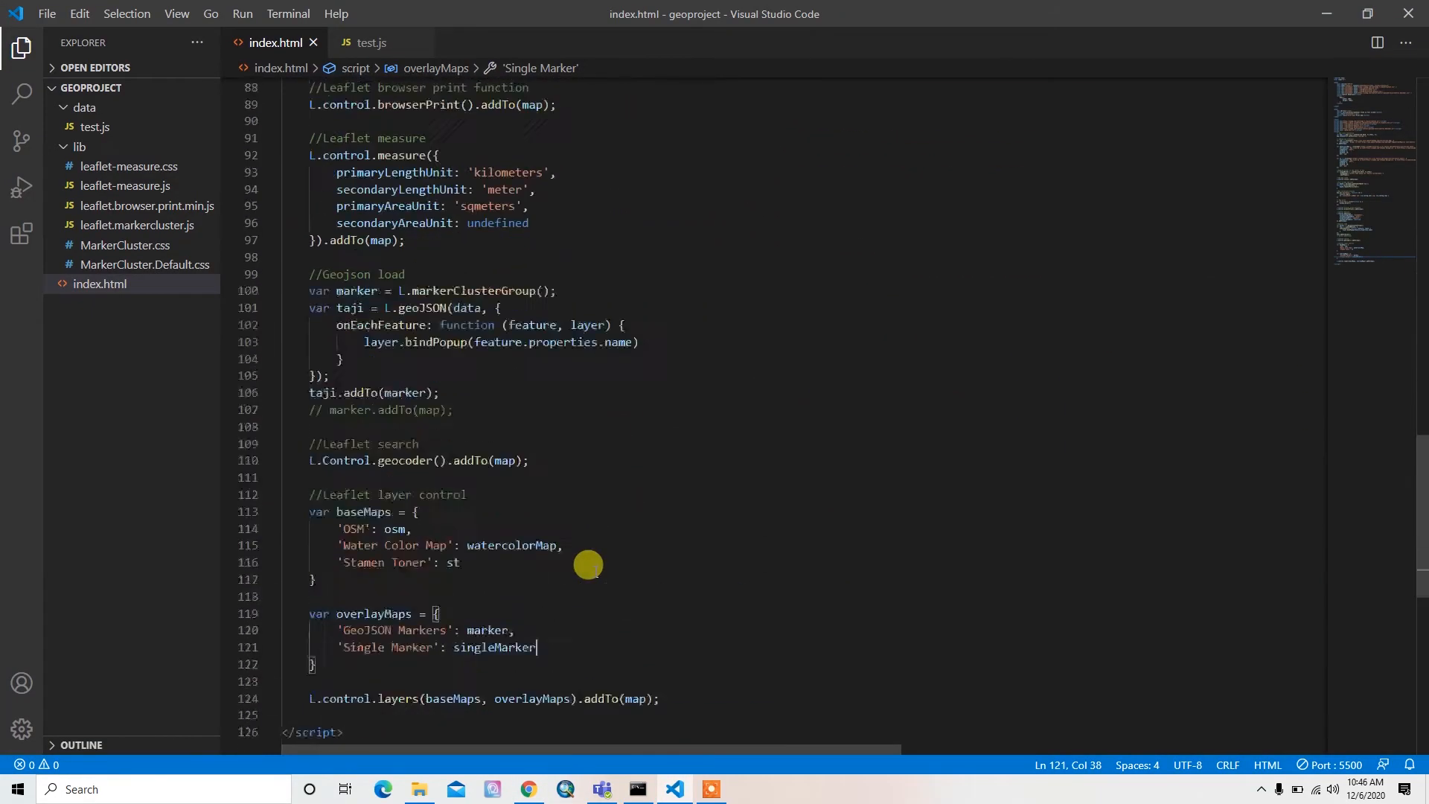
pyautogui.scroll(-3)
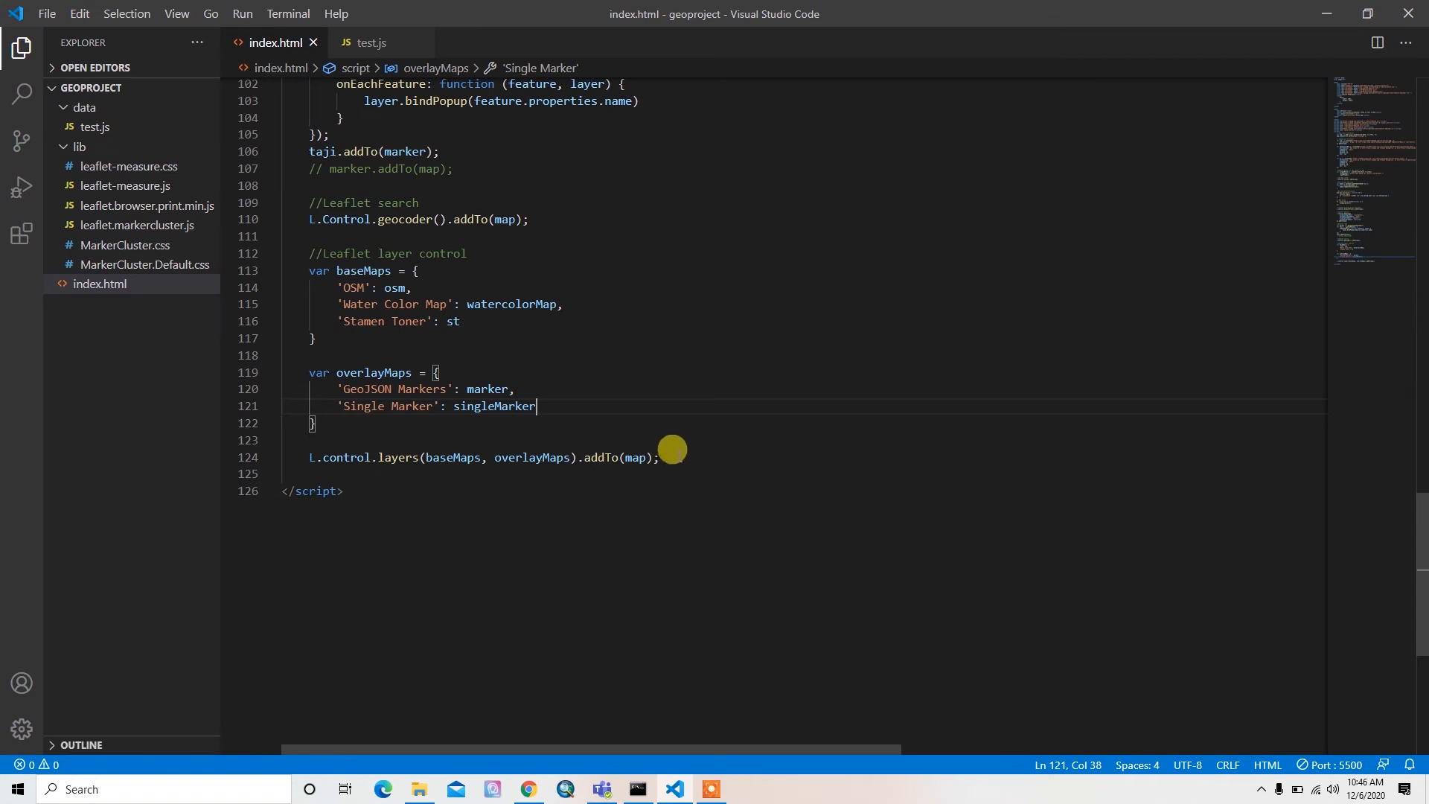
pyautogui.press('Enter')
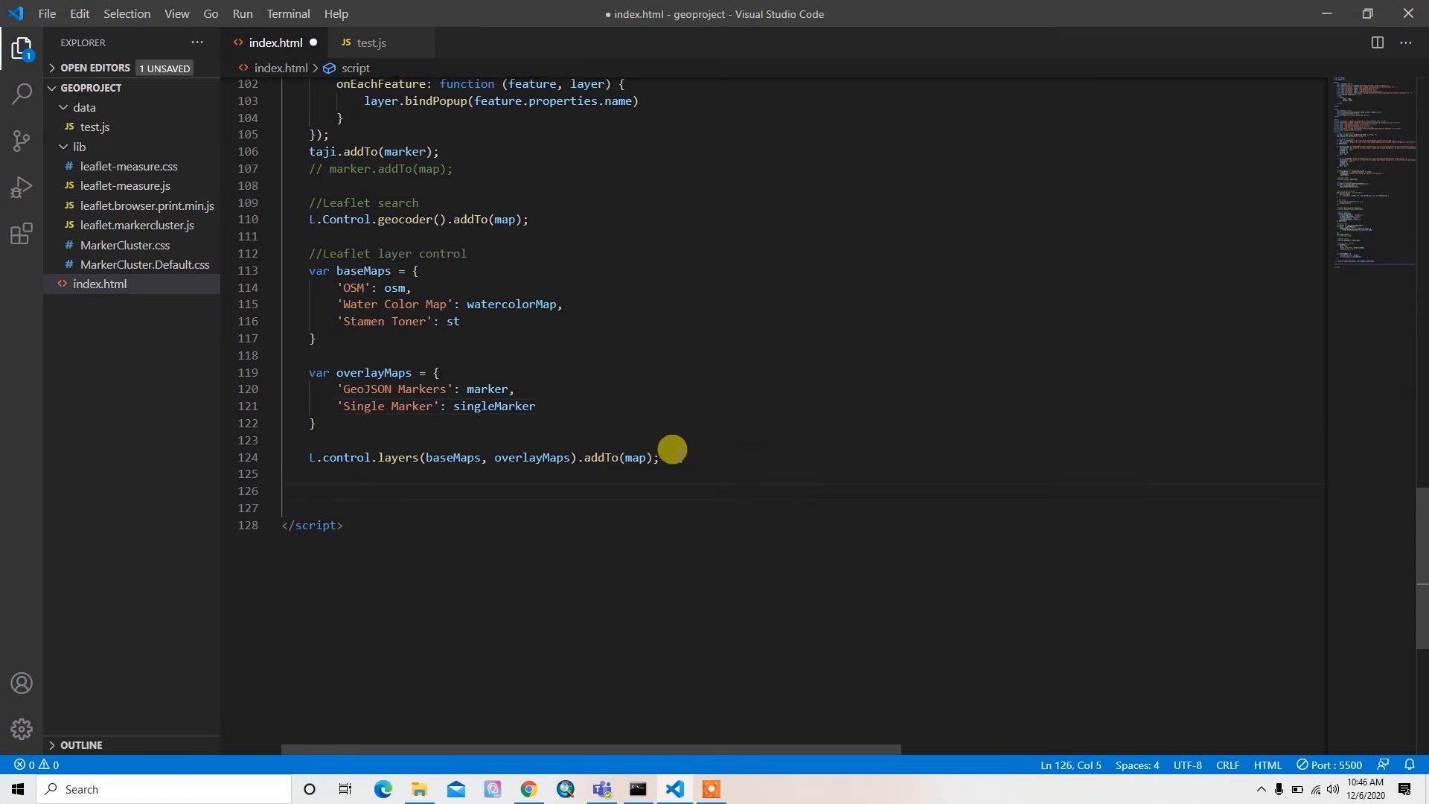
pyautogui.write('//')
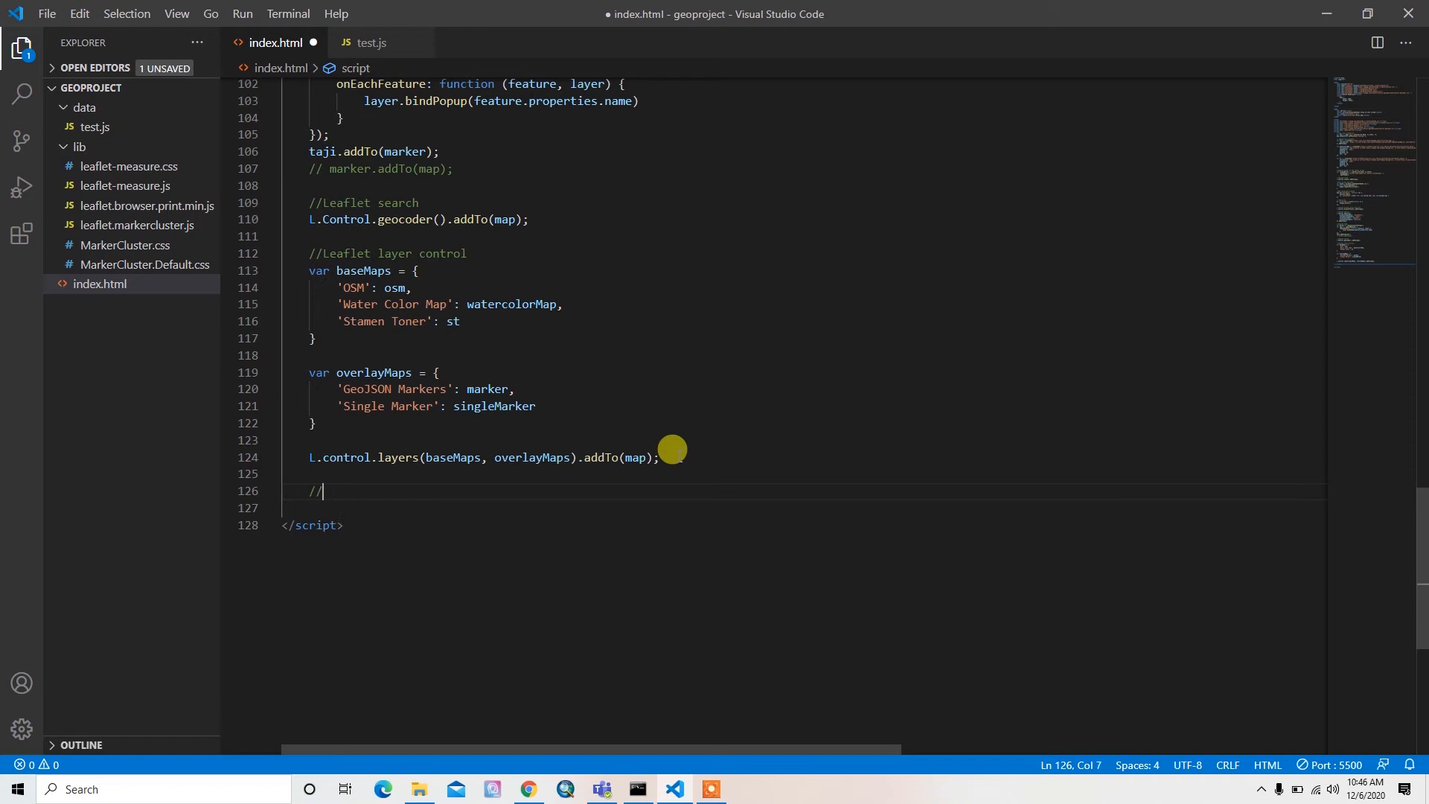
pyautogui.write('zoom to lay')
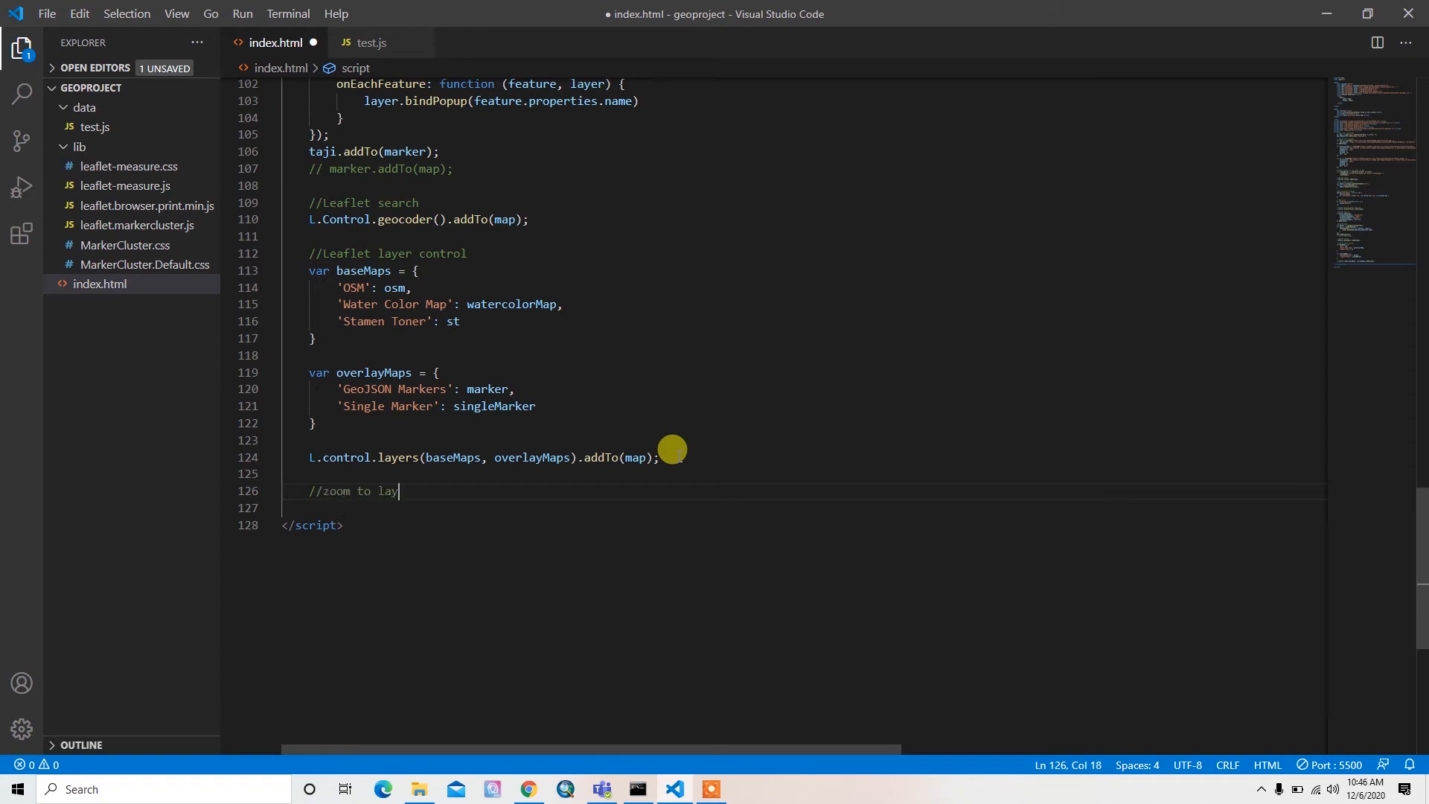
pyautogui.press('enter')
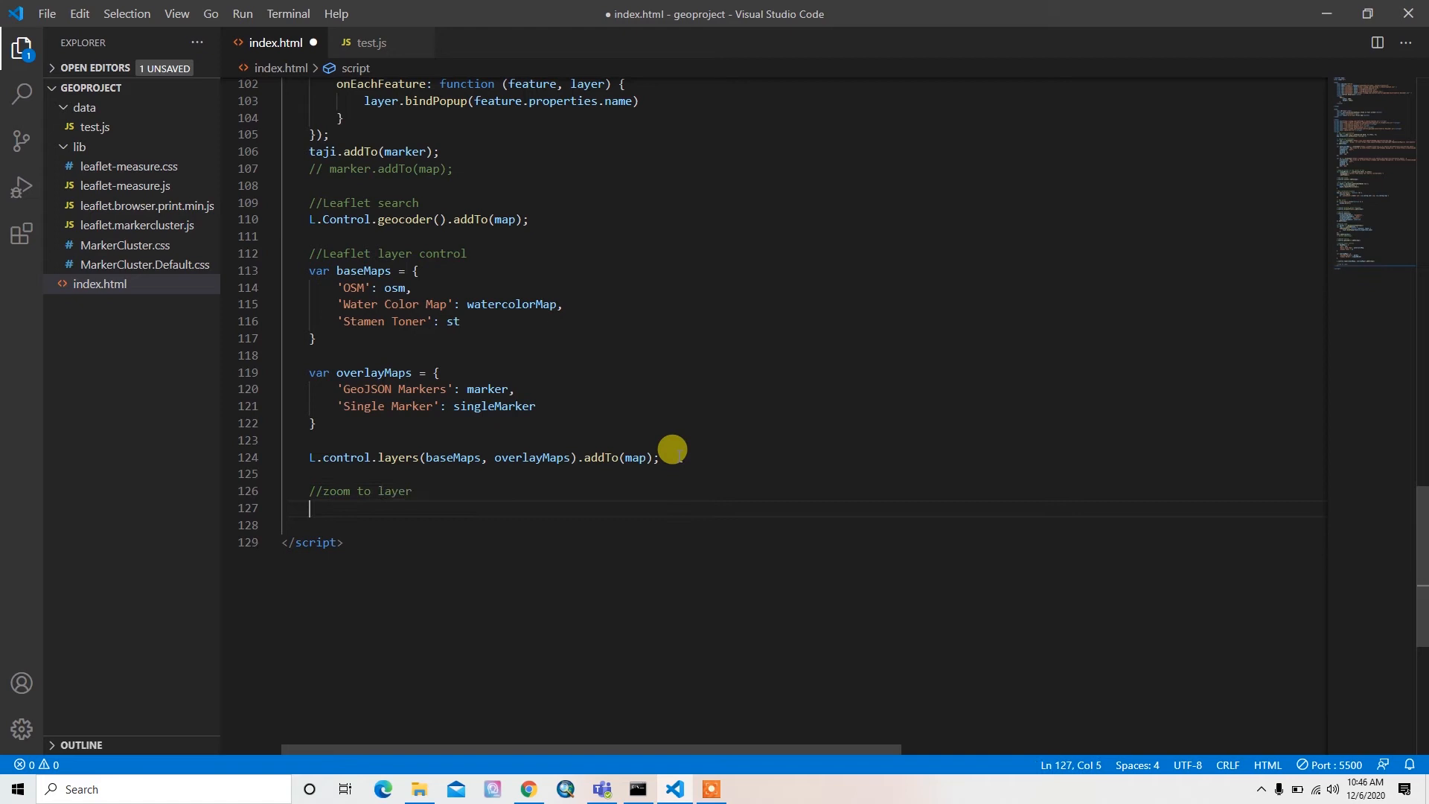
pyautogui.moveTo(792, 184)
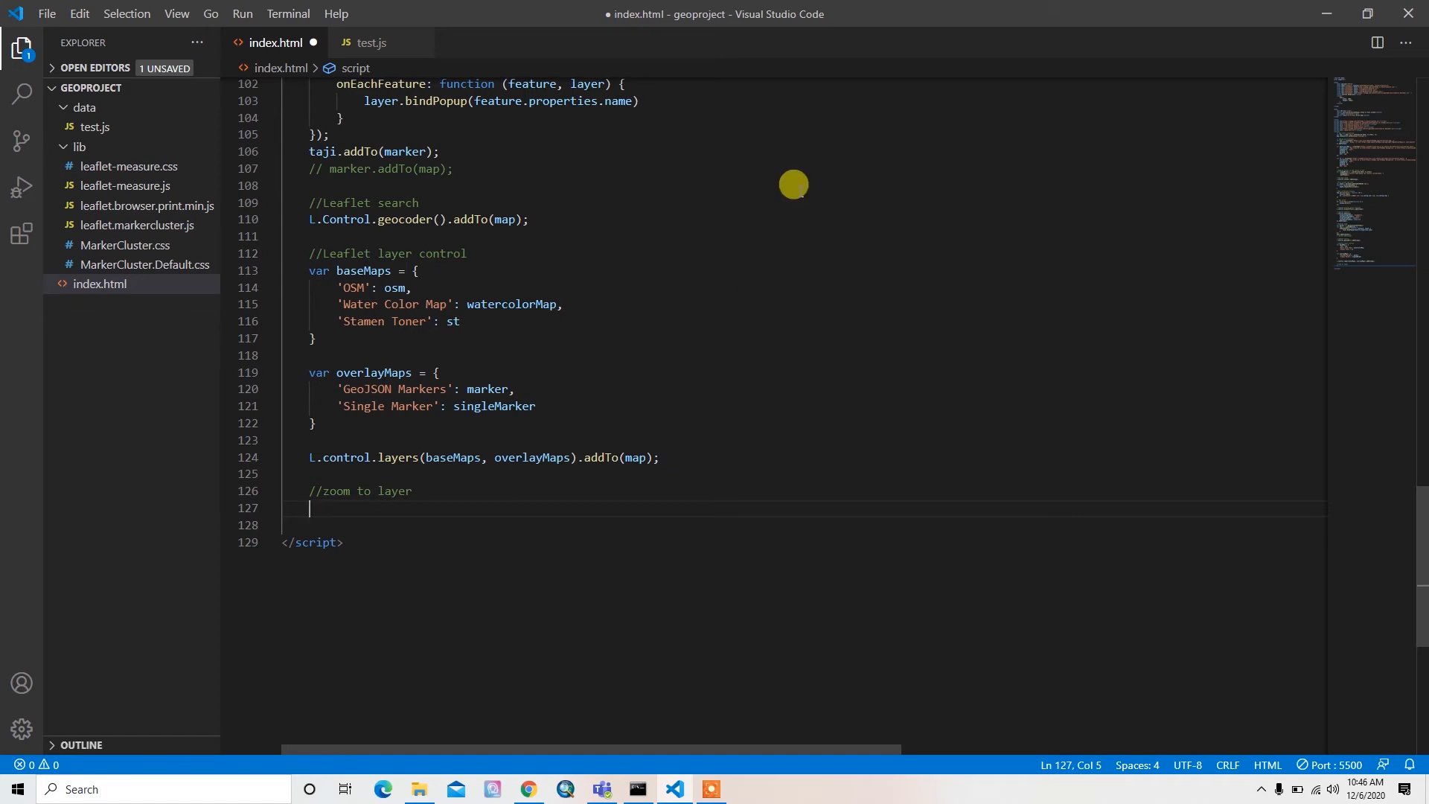
# Insert a button with class "zoom-to-layer" in the body and begin its 'Zo' label
pyautogui.scroll(3)
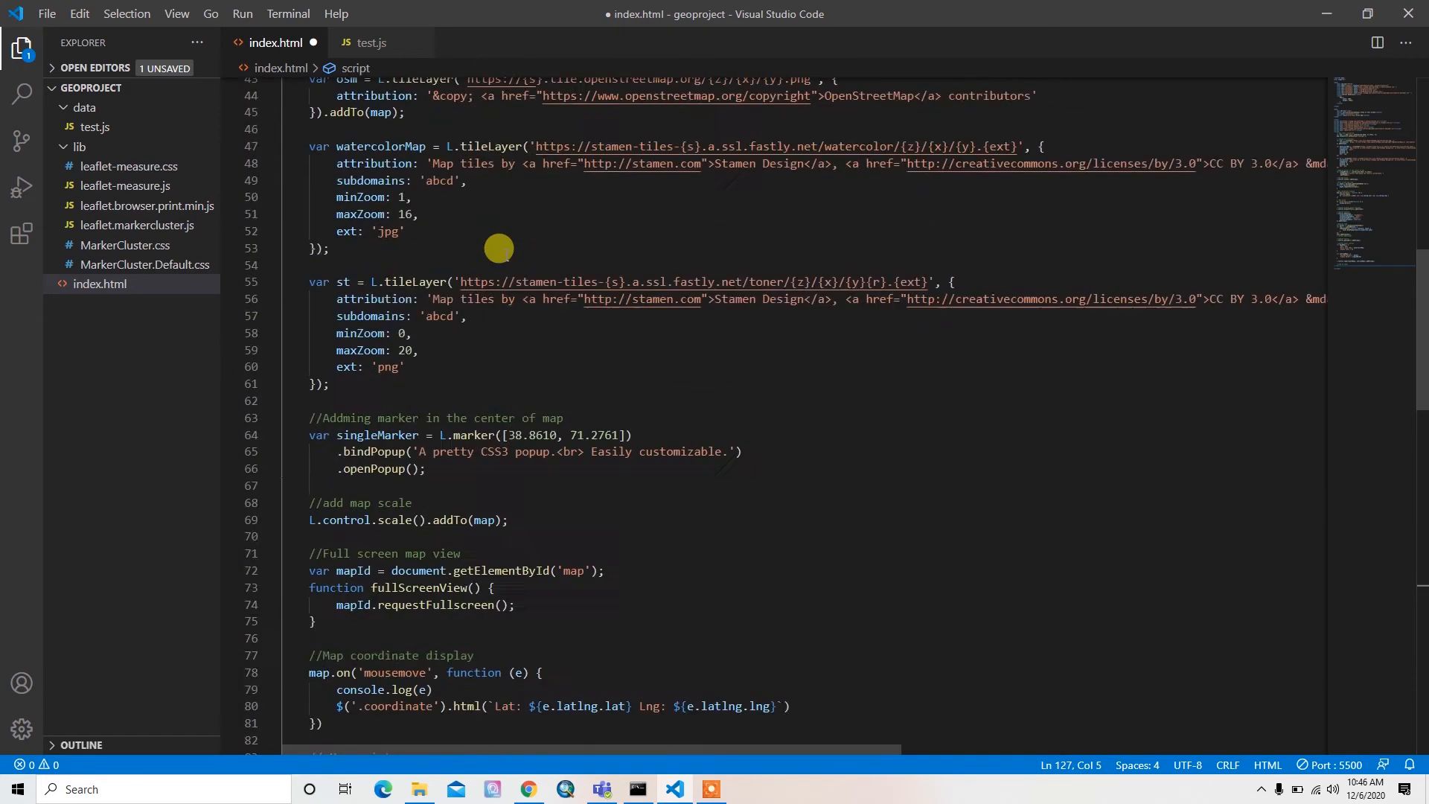
pyautogui.scroll(3)
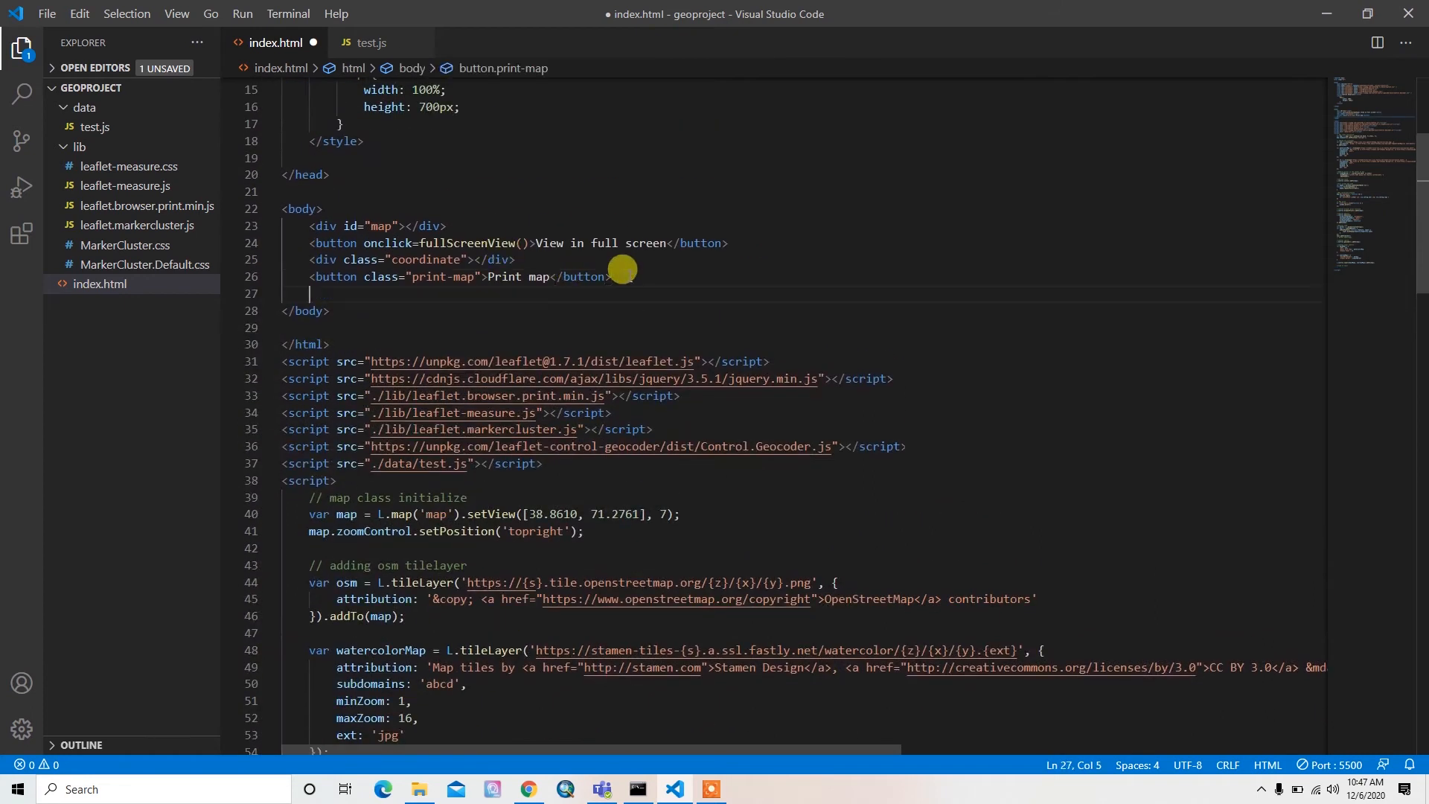
pyautogui.write('bt')
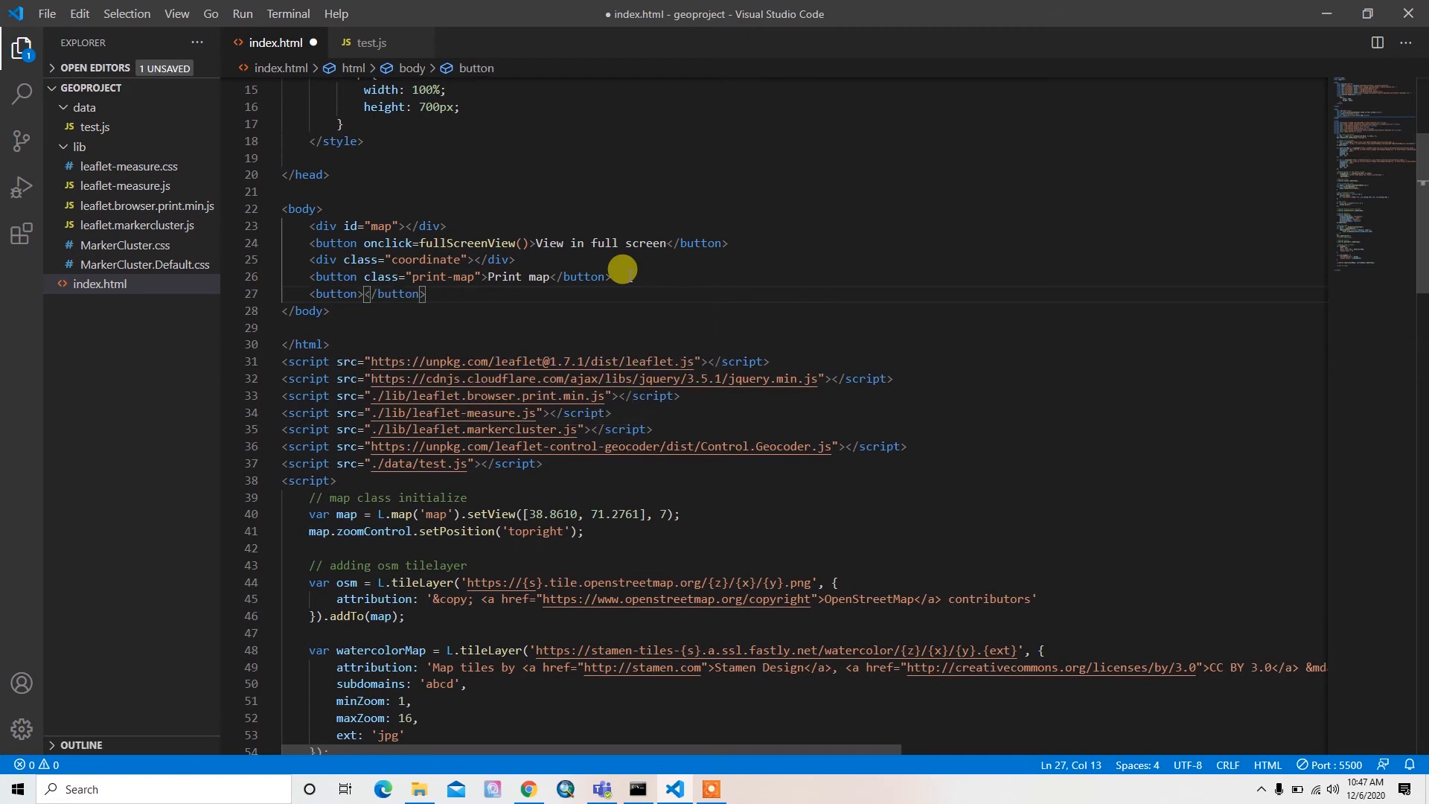
pyautogui.click(355, 293)
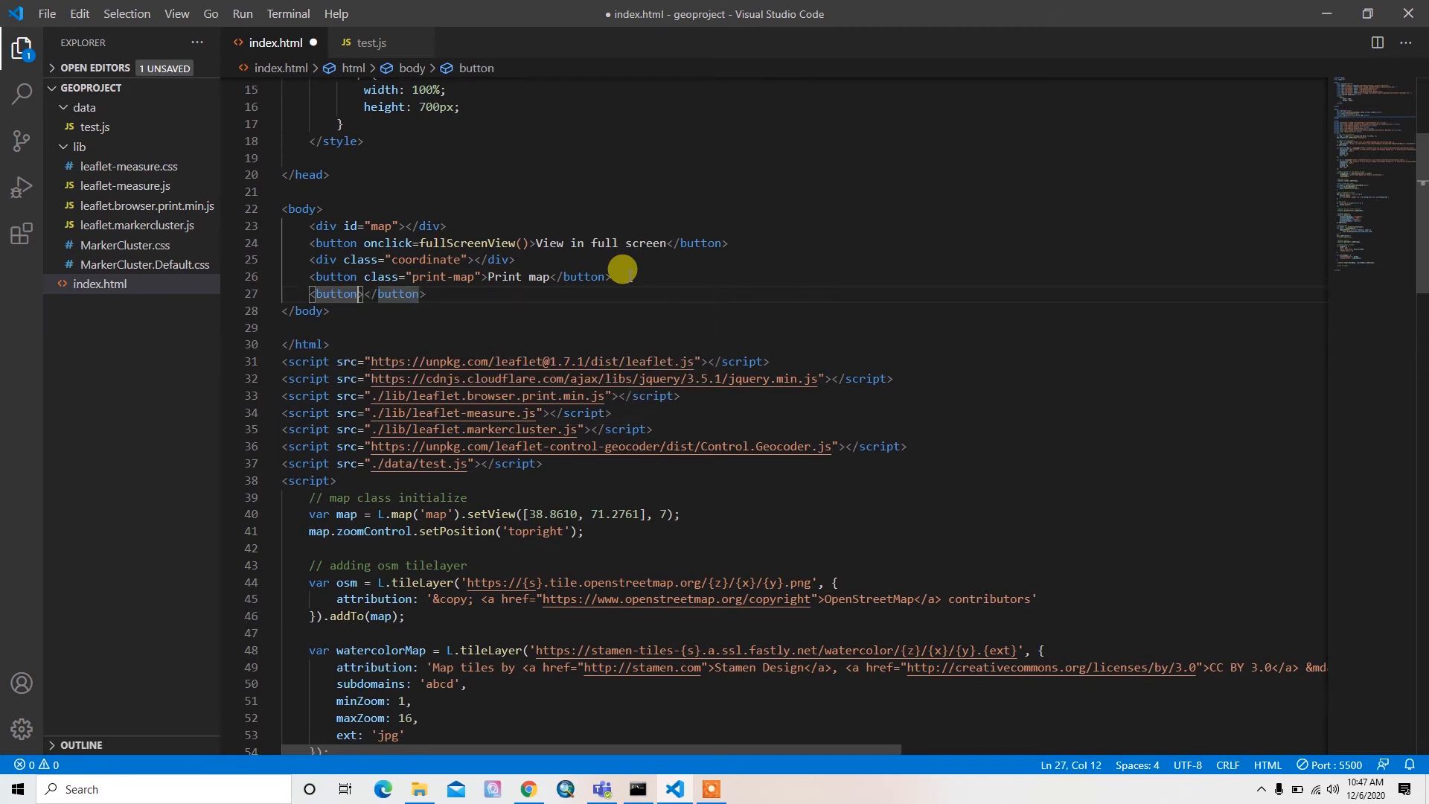
pyautogui.write('class=""')
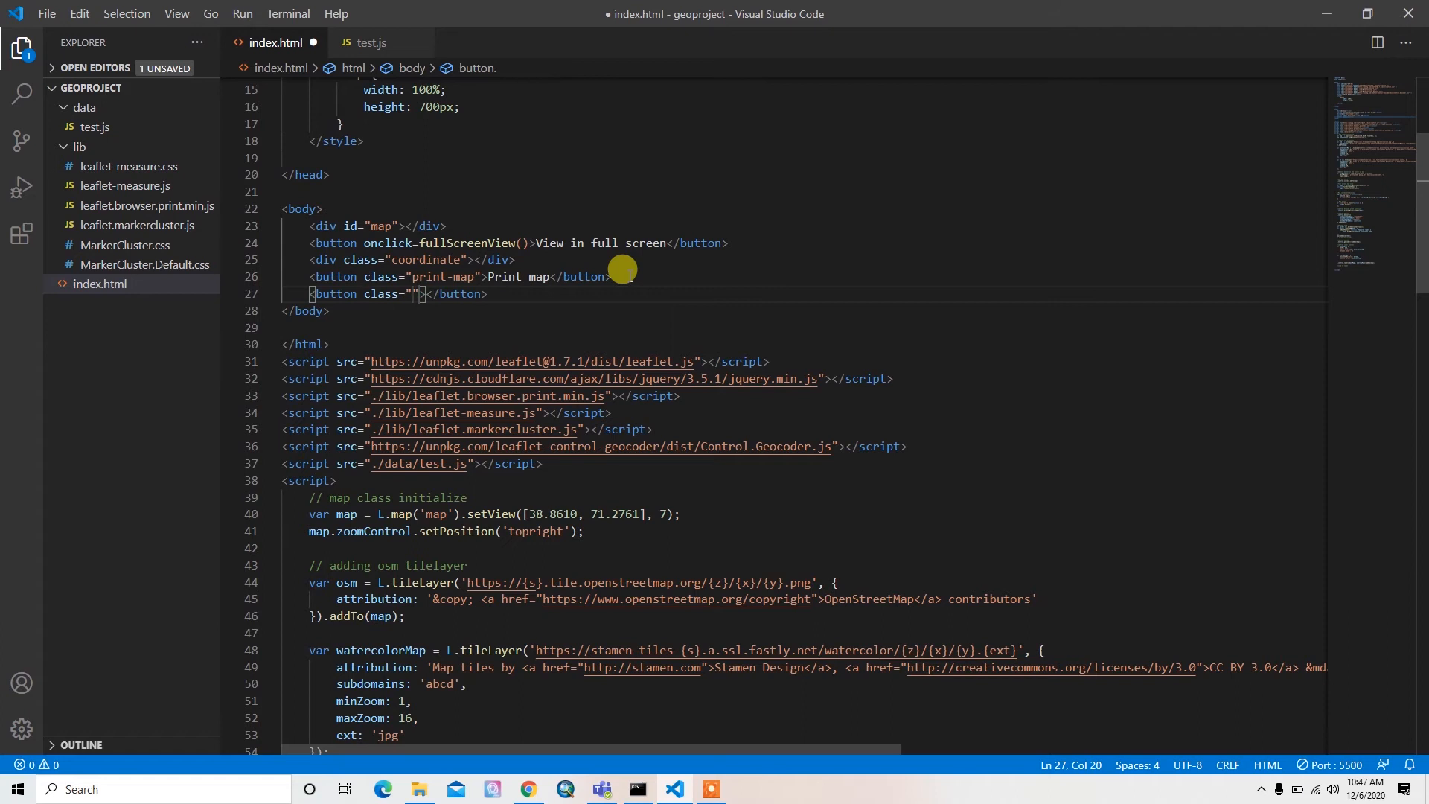
pyautogui.write('zoom')
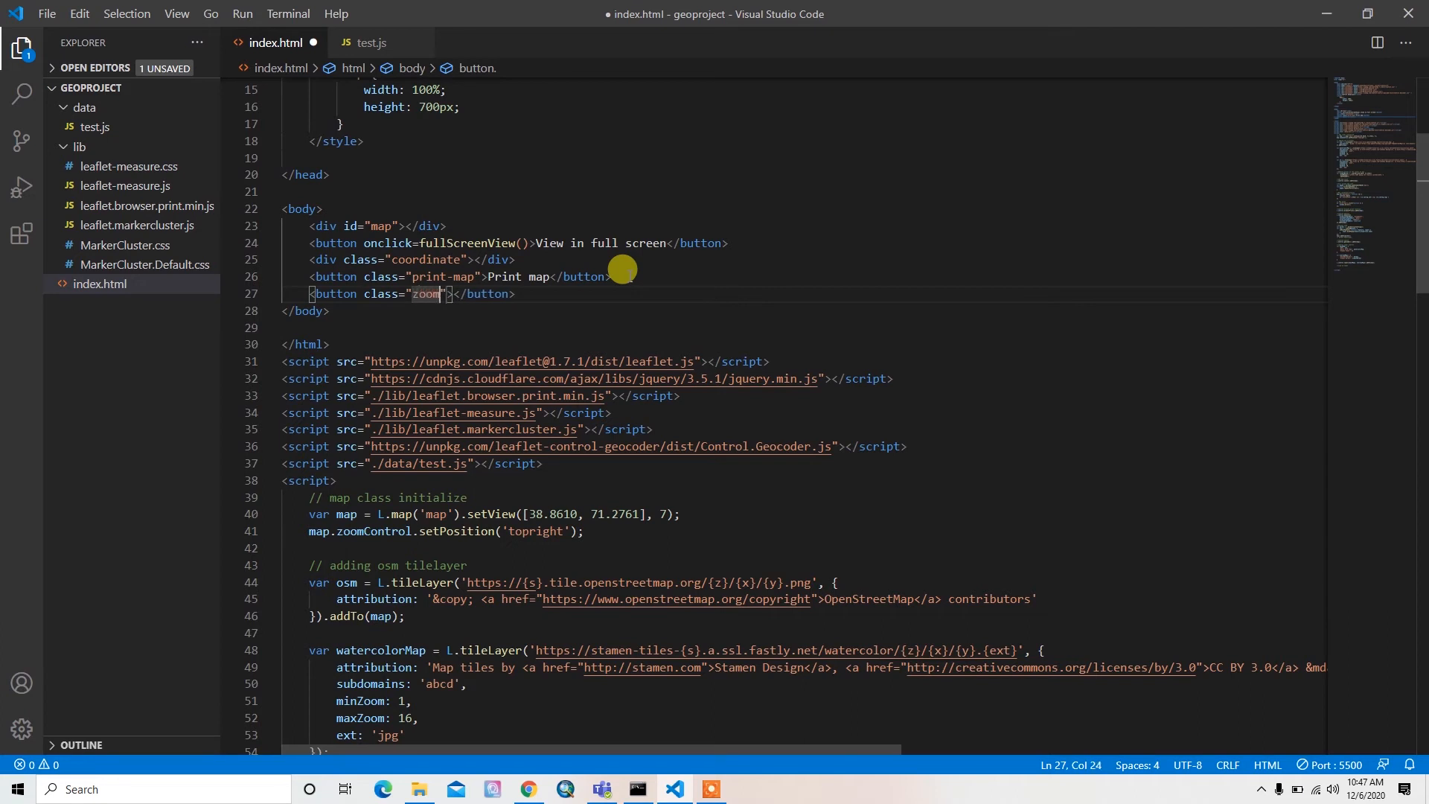
pyautogui.write('-to-lay')
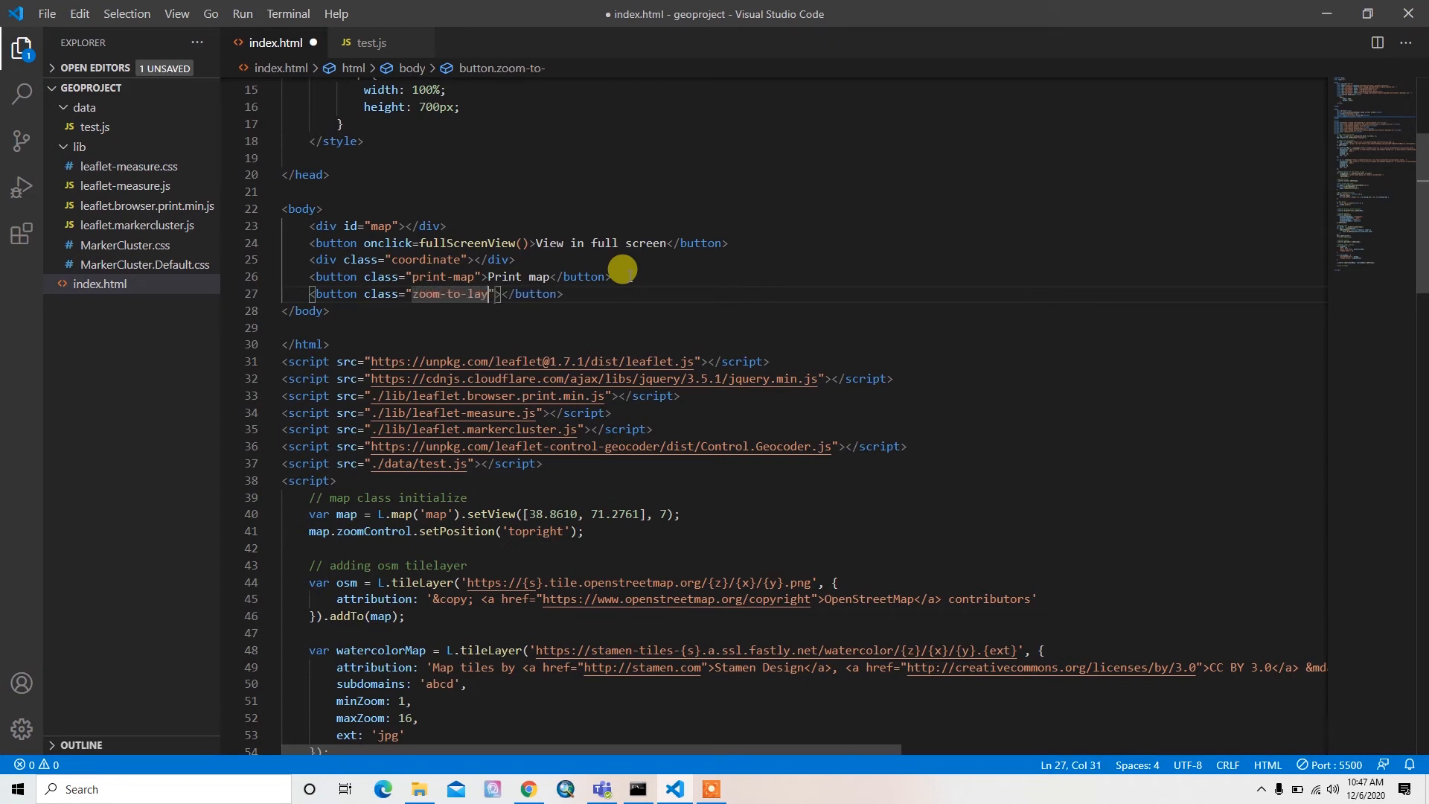
pyautogui.write('er')
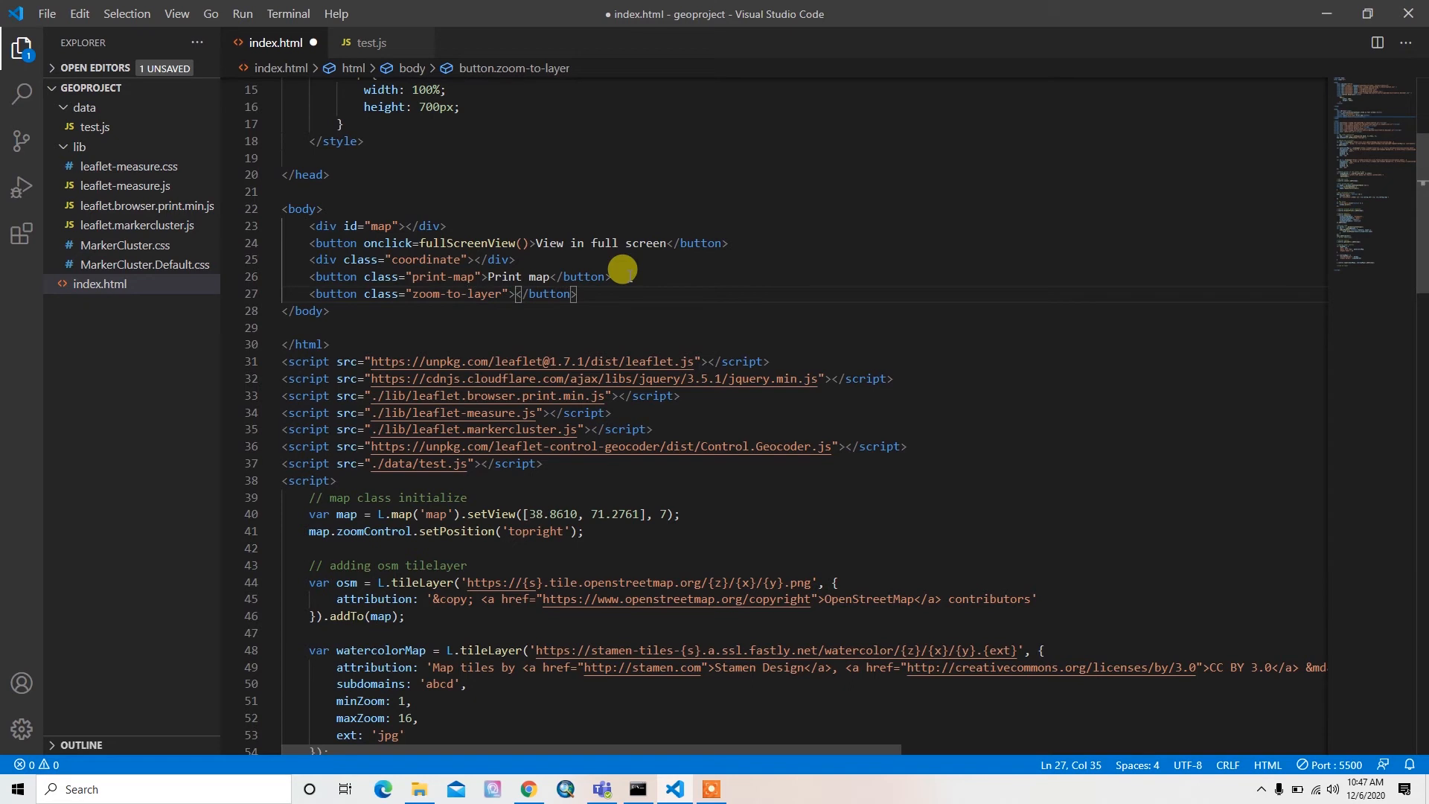
pyautogui.write('Zo')
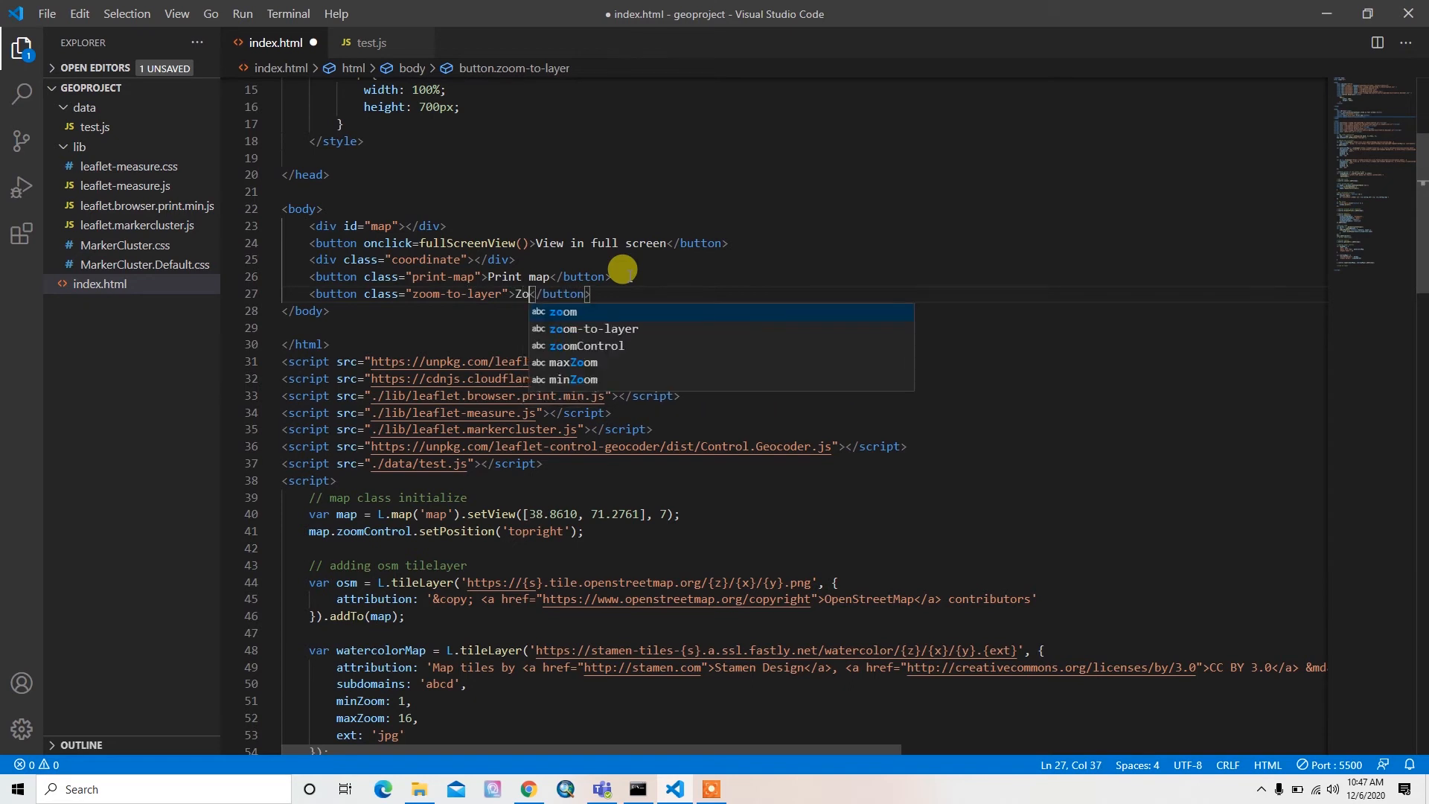
pyautogui.press('Escape')
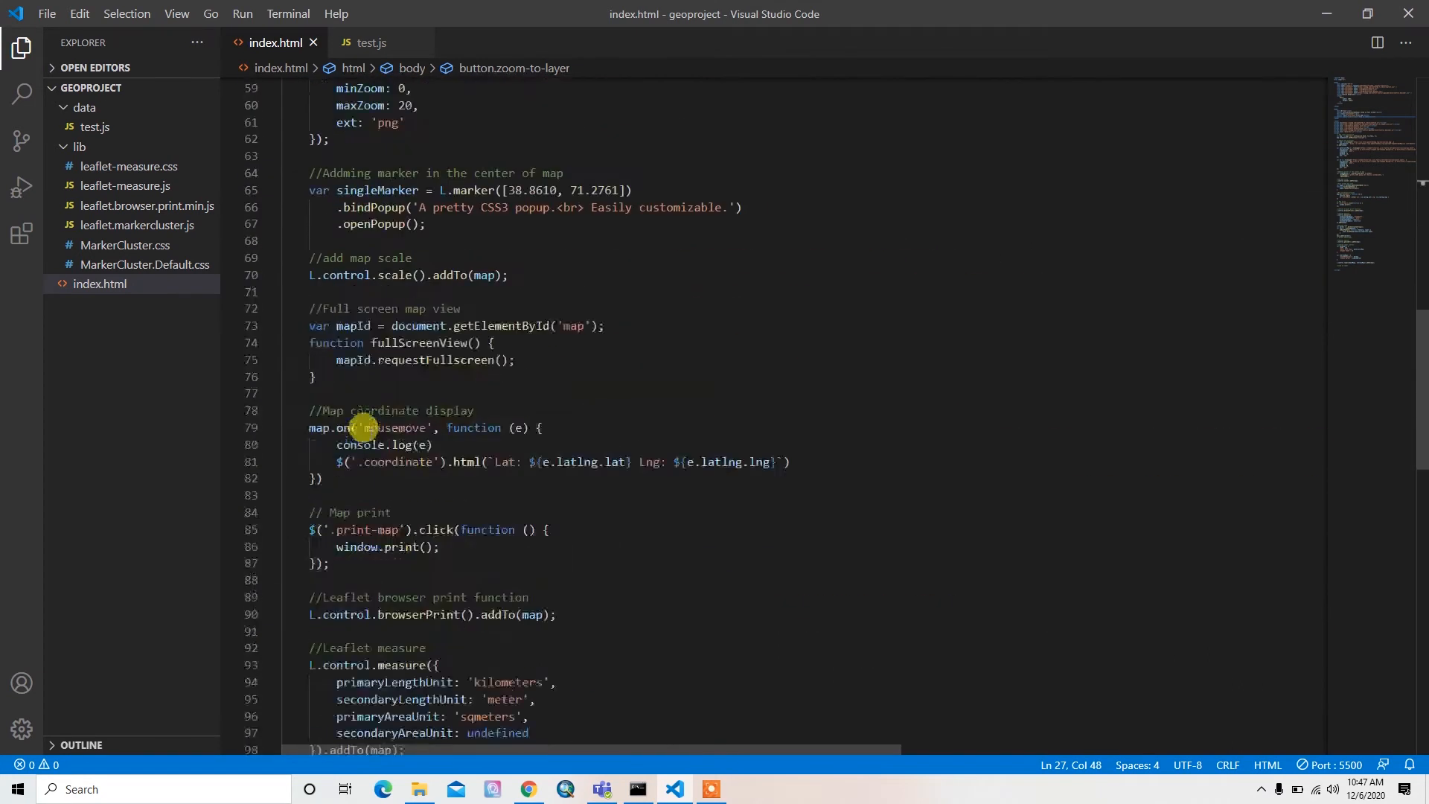
# Write a jQuery $('.zoom-to-layer').click(function(){ }) handler with an empty body
pyautogui.scroll(-3)
pyautogui.write('//Zoom to layer')
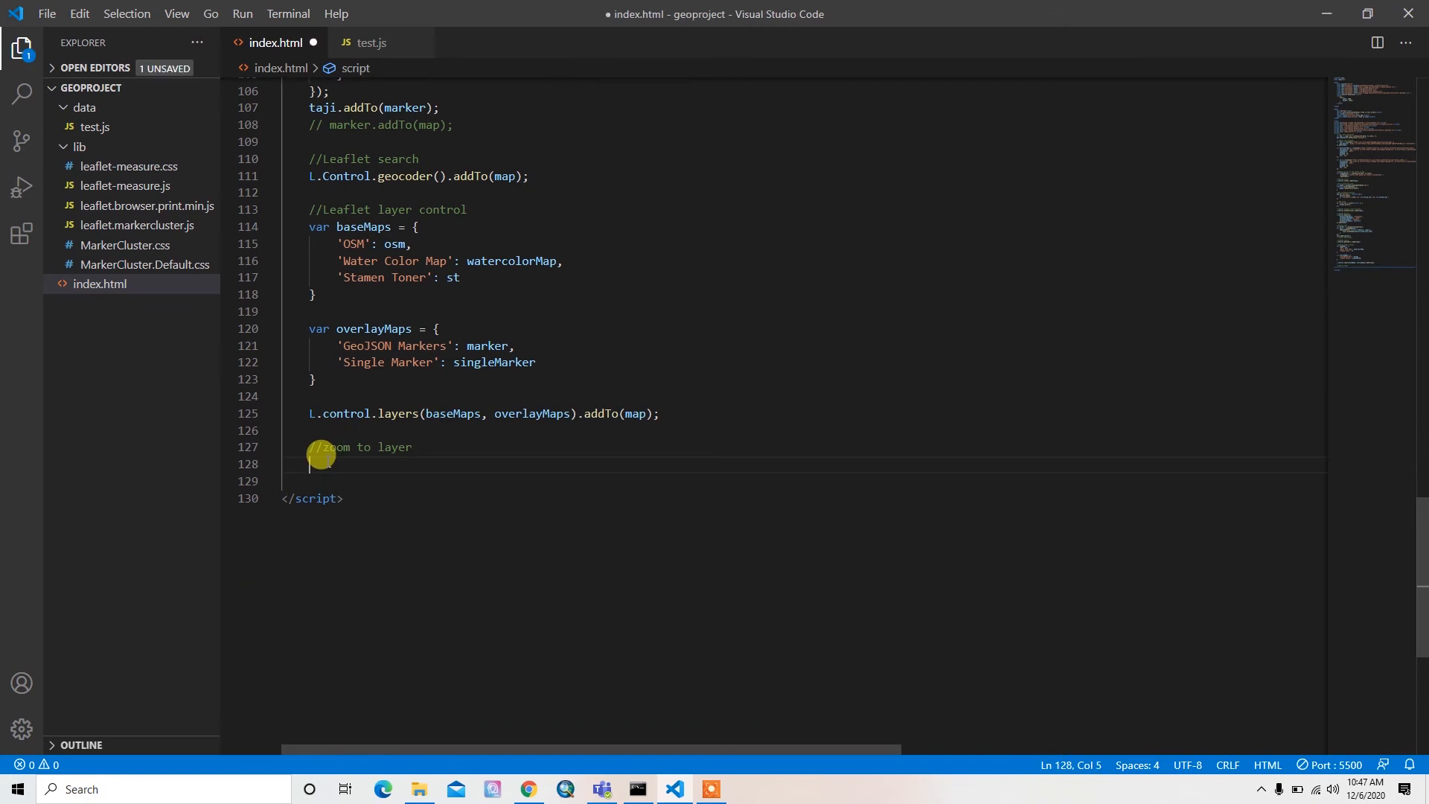
pyautogui.write('$()')
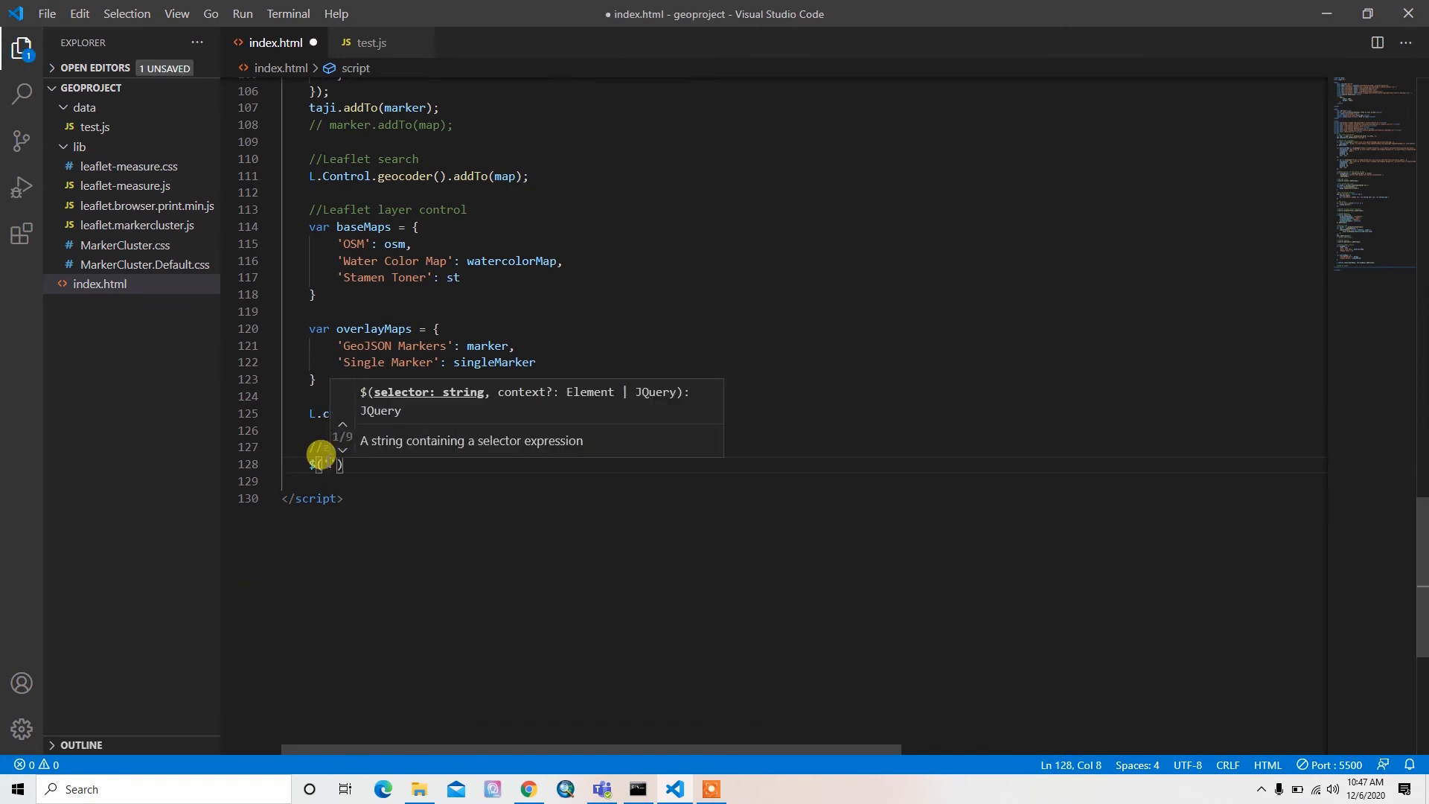
pyautogui.write('zoom-to-layer')
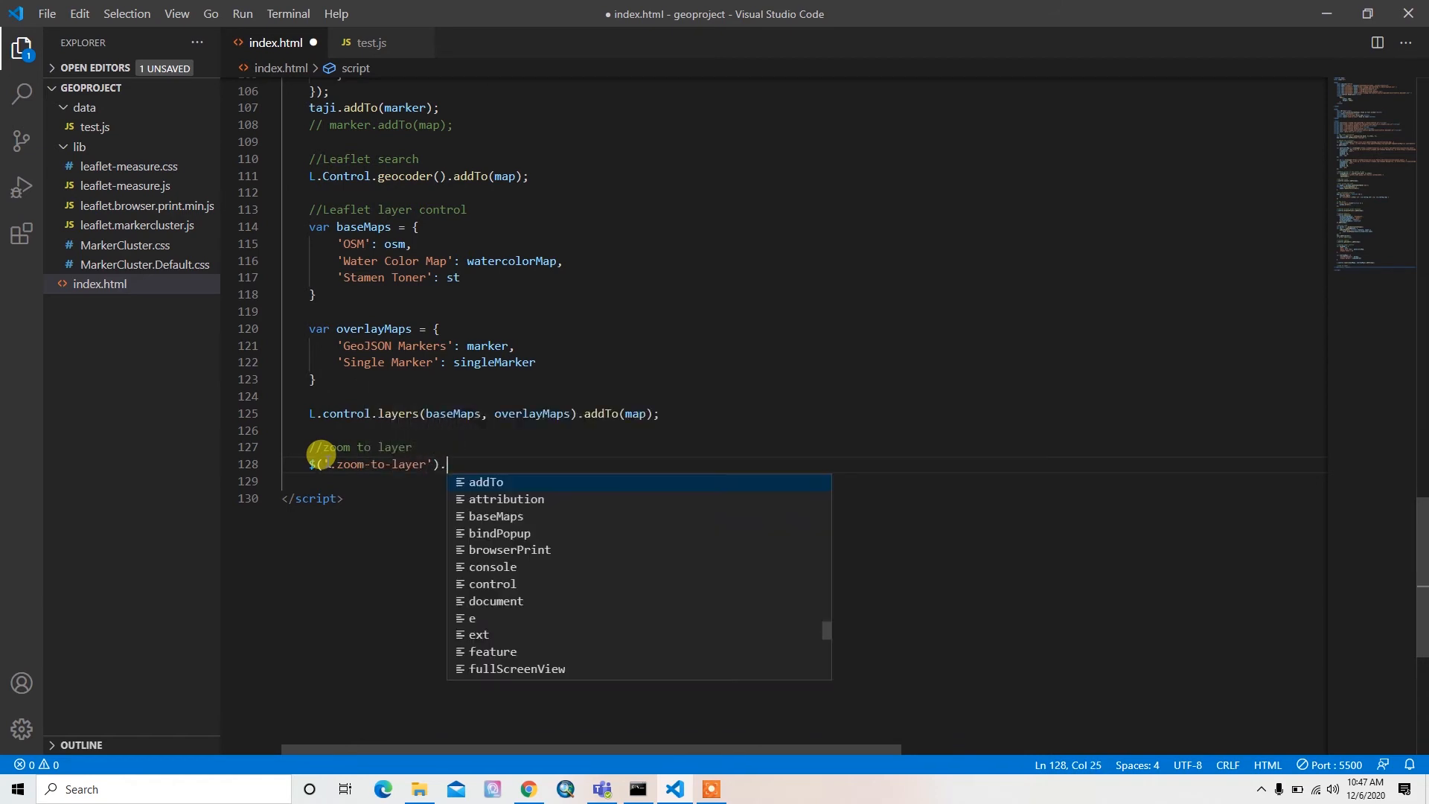
pyautogui.write('click(function(')
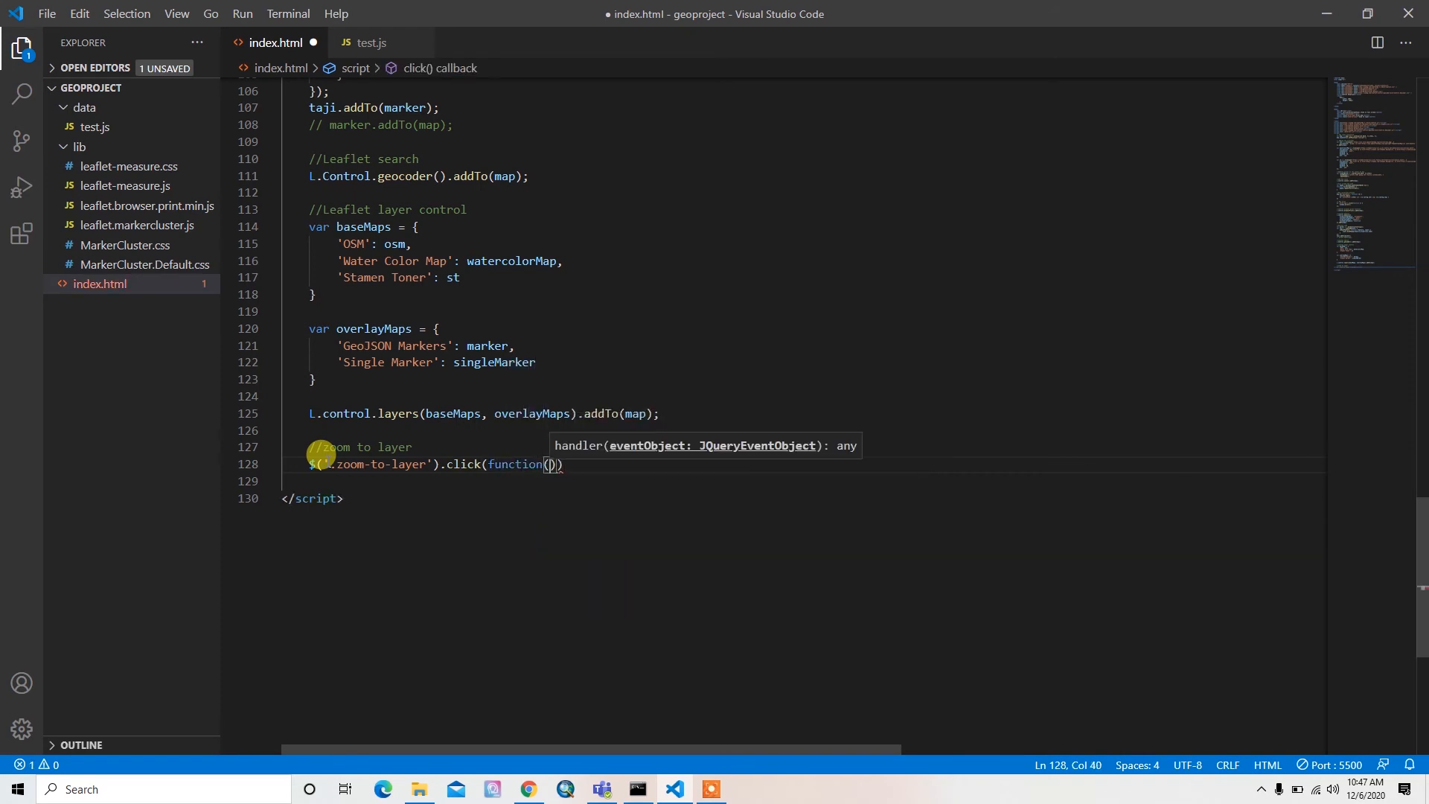
pyautogui.write('{')
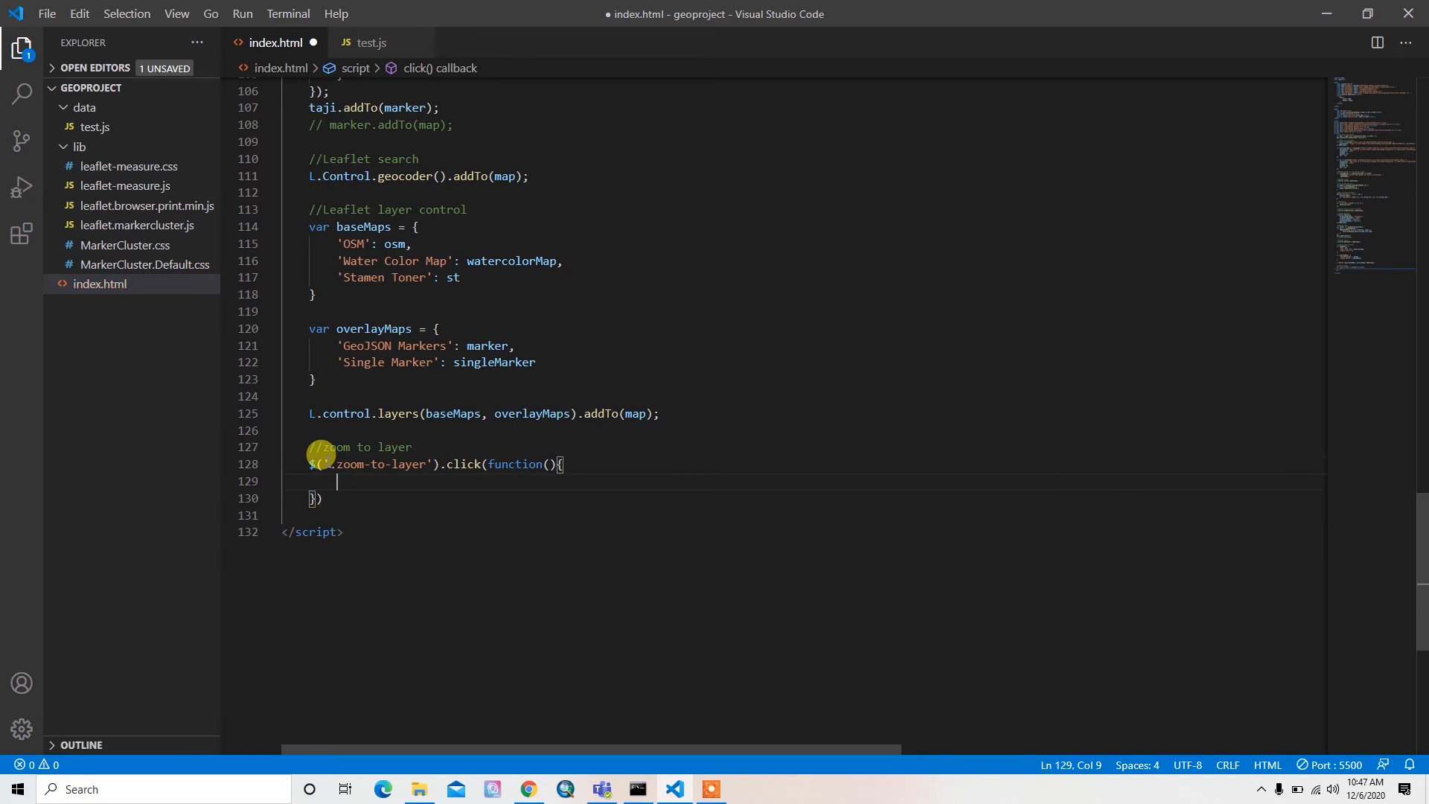
# Type map.setView([38.8610, 71.2761], 7) in the handler, matching the map's initial view
pyautogui.scroll(3)
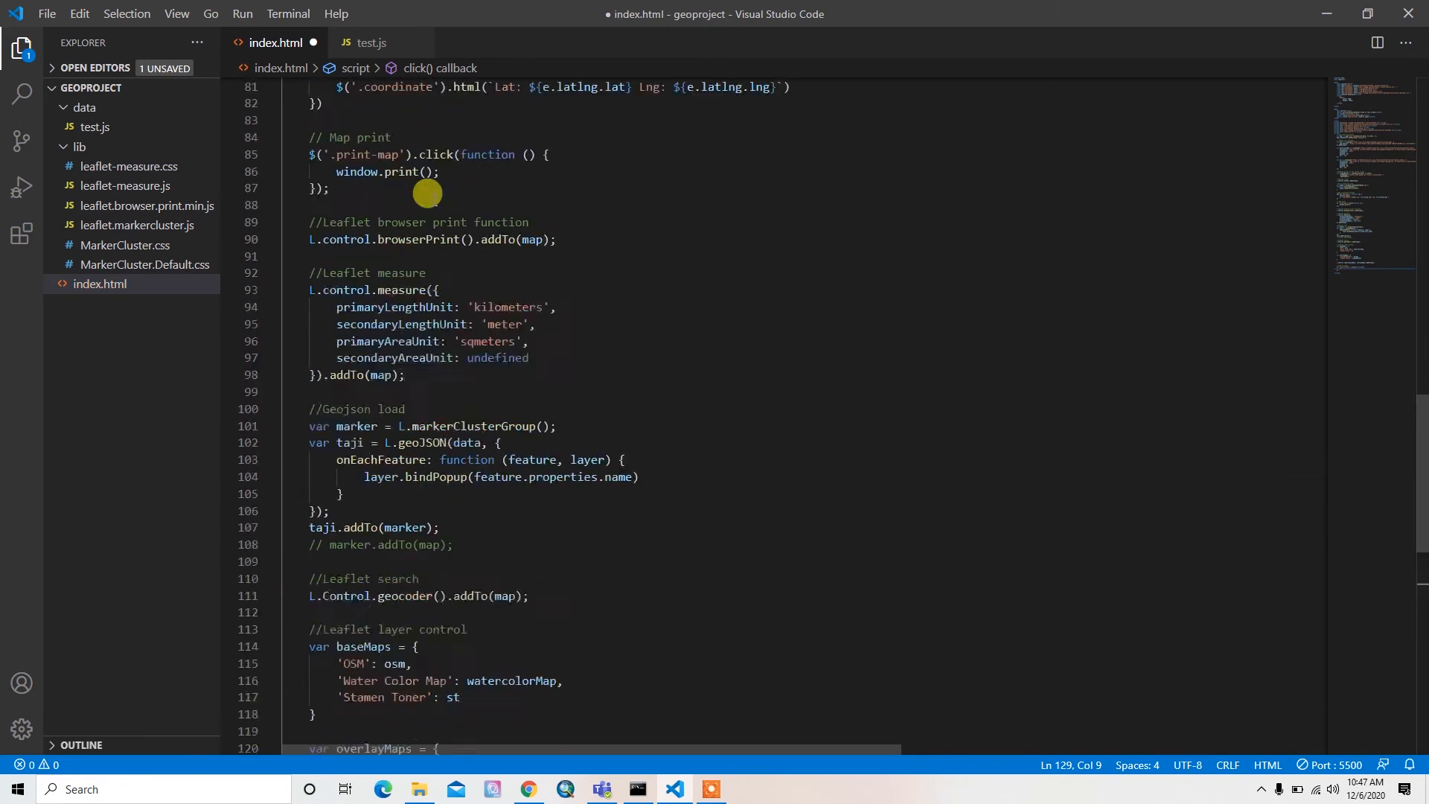
pyautogui.scroll(3)
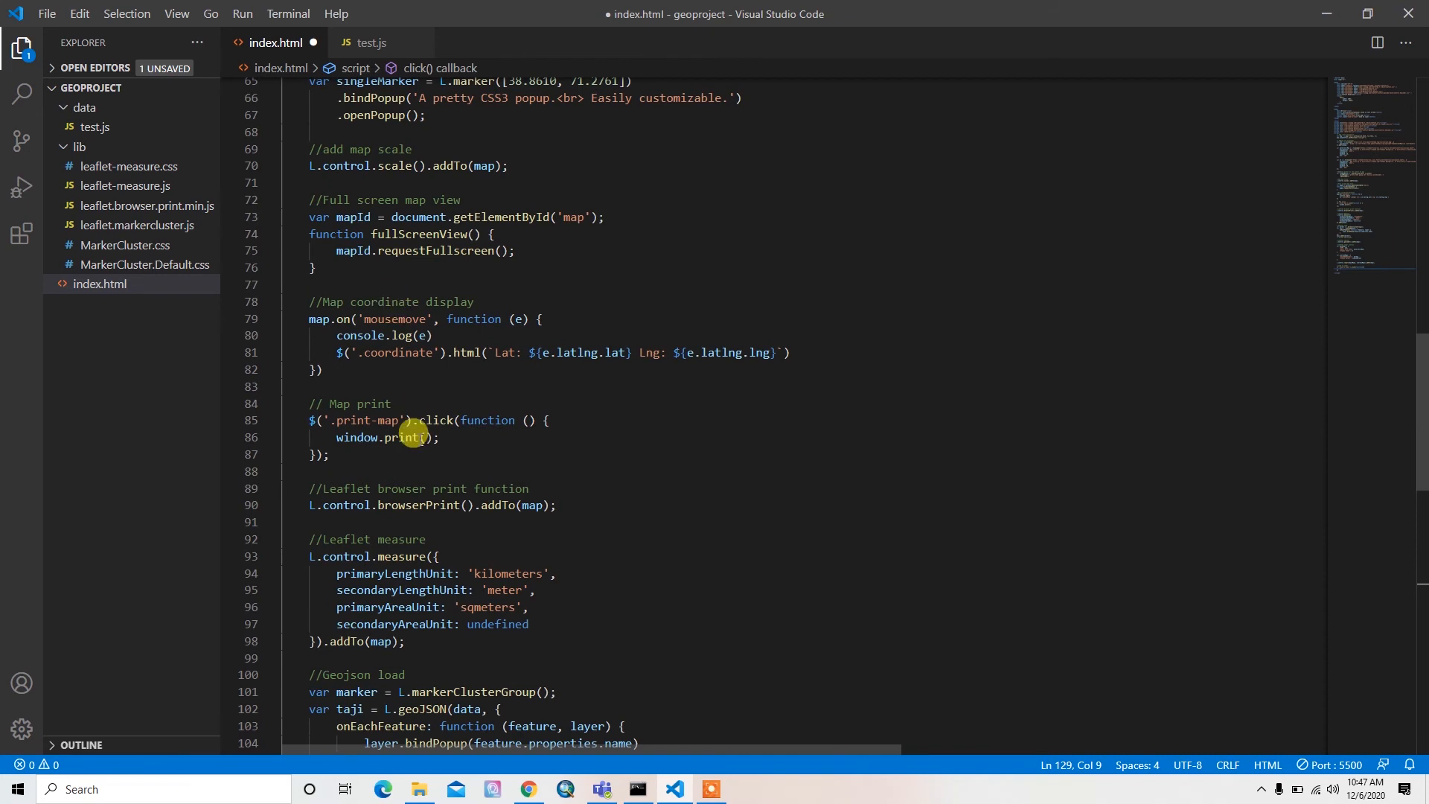
pyautogui.scroll(3)
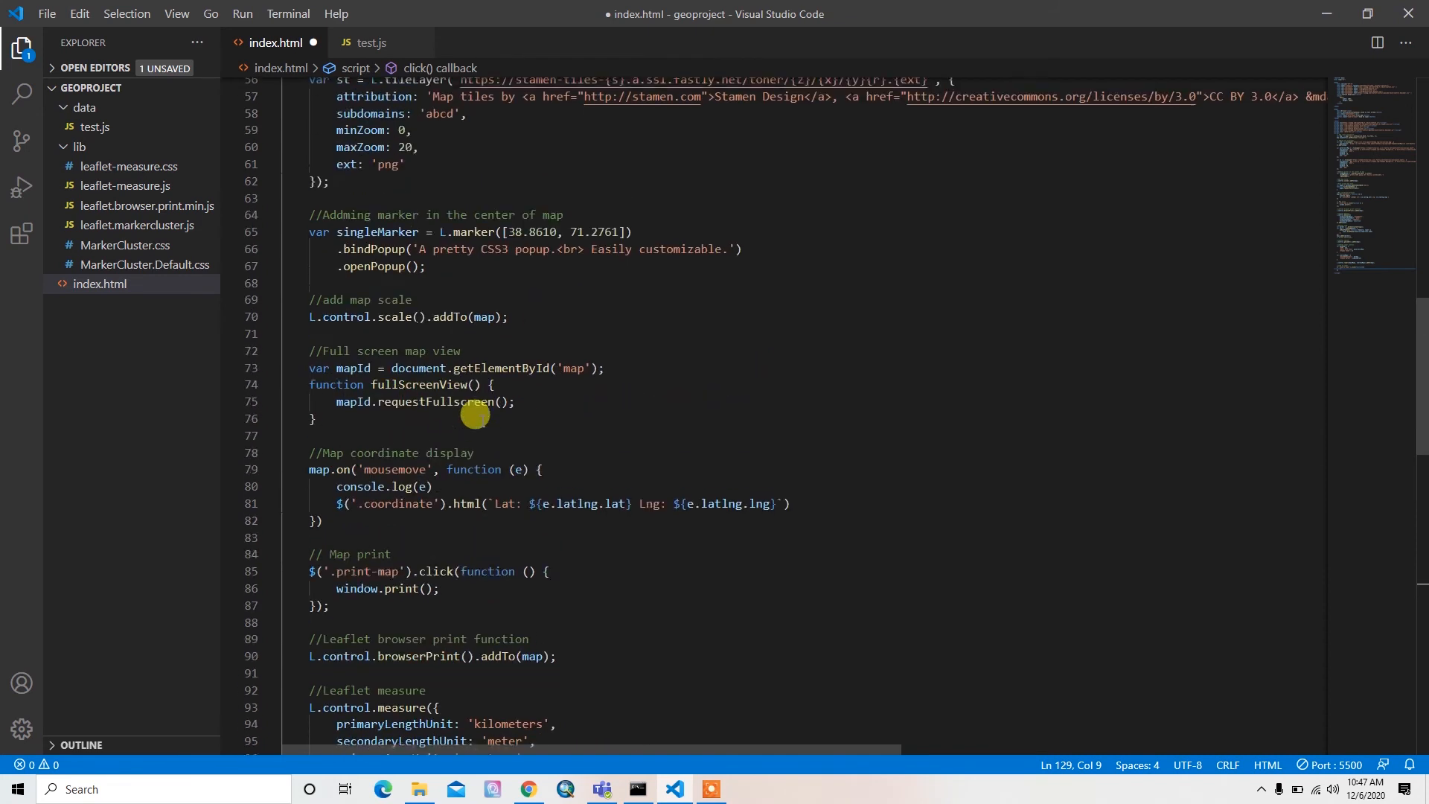
pyautogui.scroll(3)
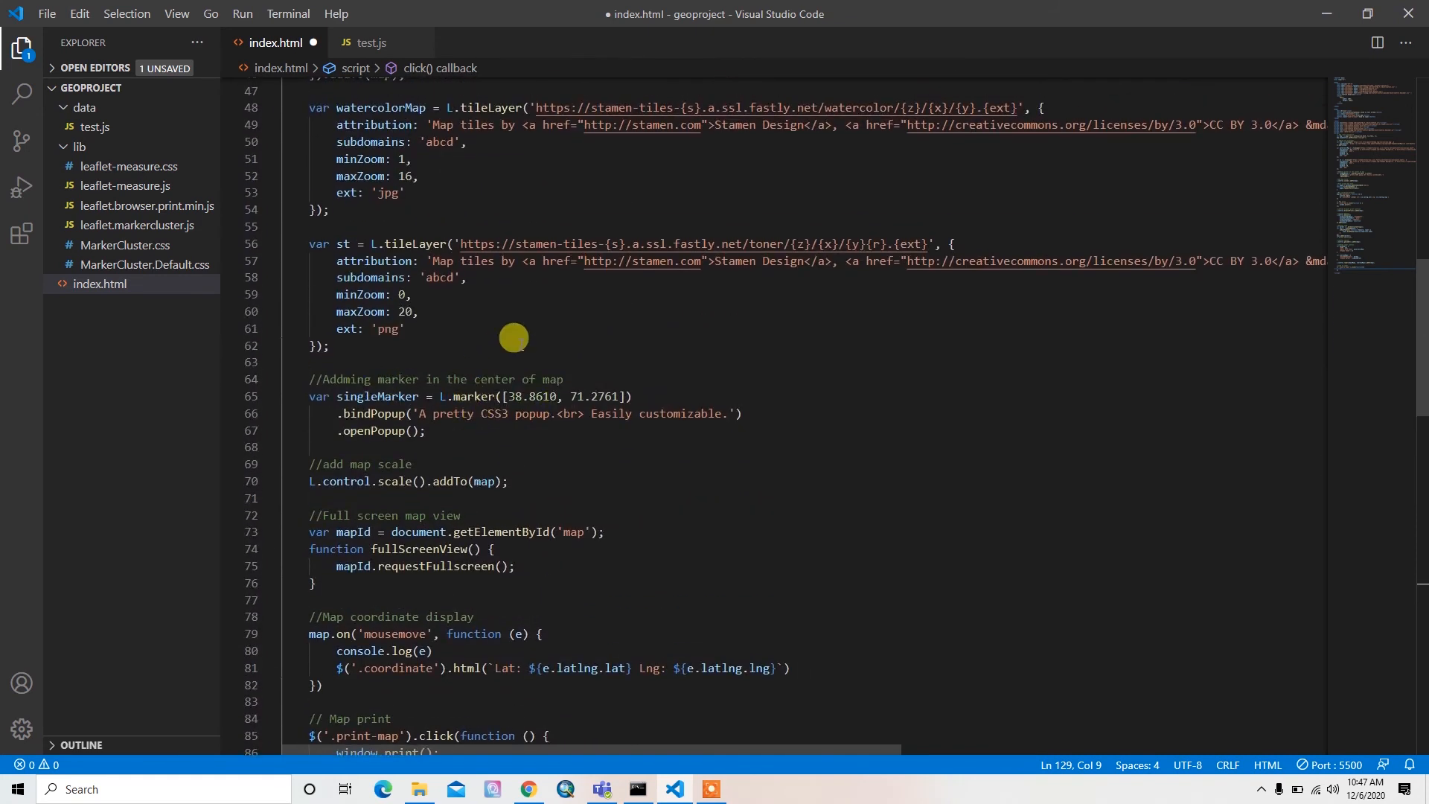
pyautogui.scroll(3)
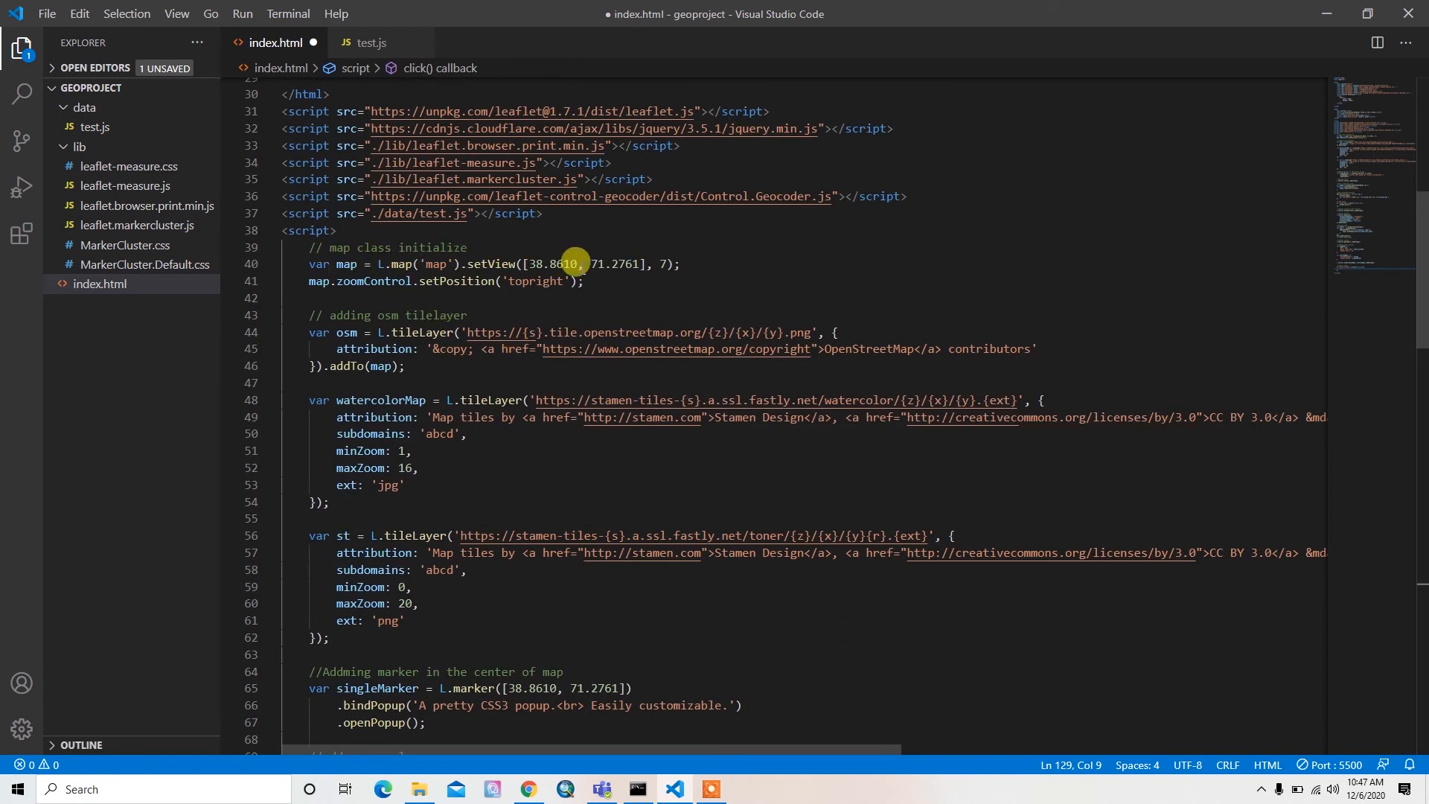
pyautogui.moveTo(648, 258)
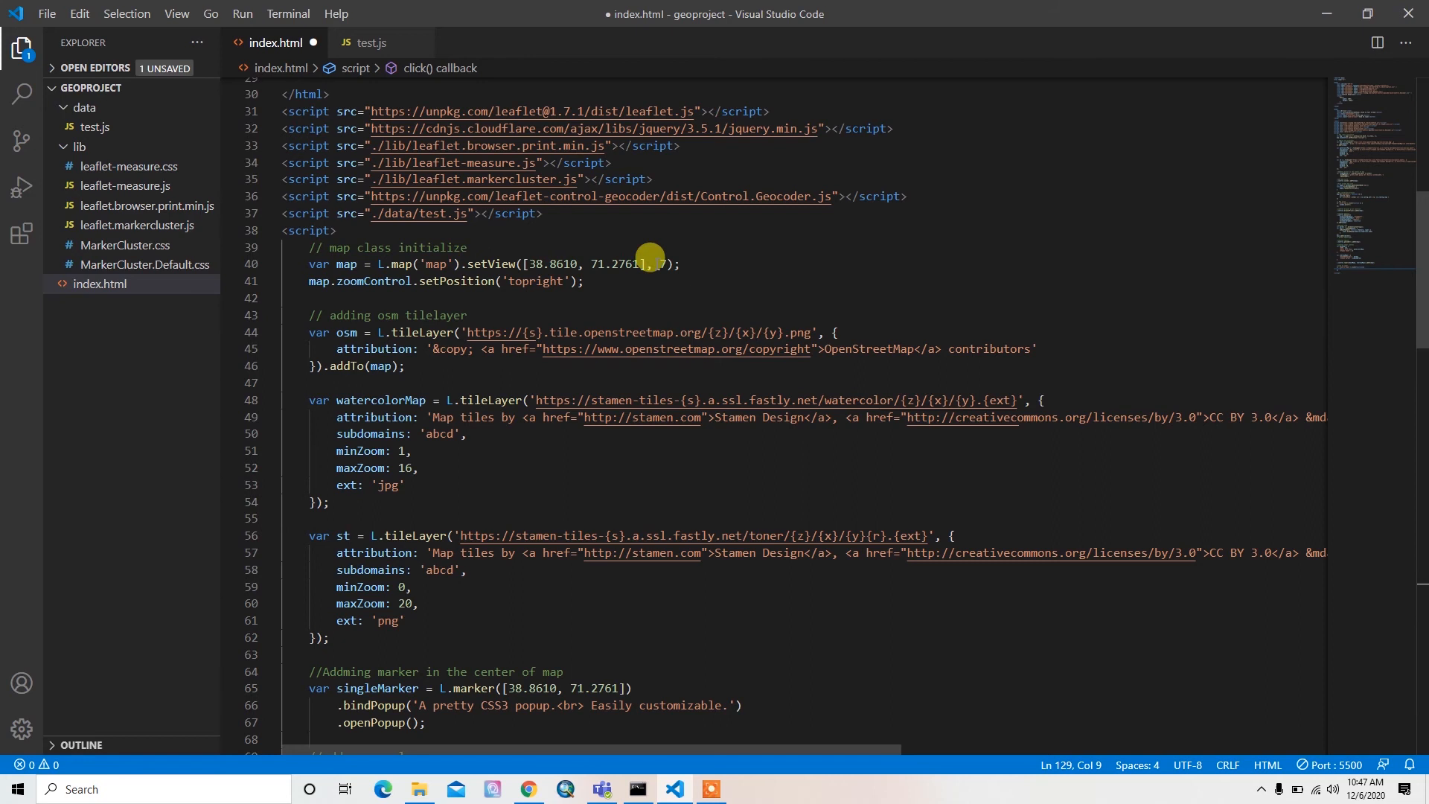
pyautogui.moveTo(481, 418)
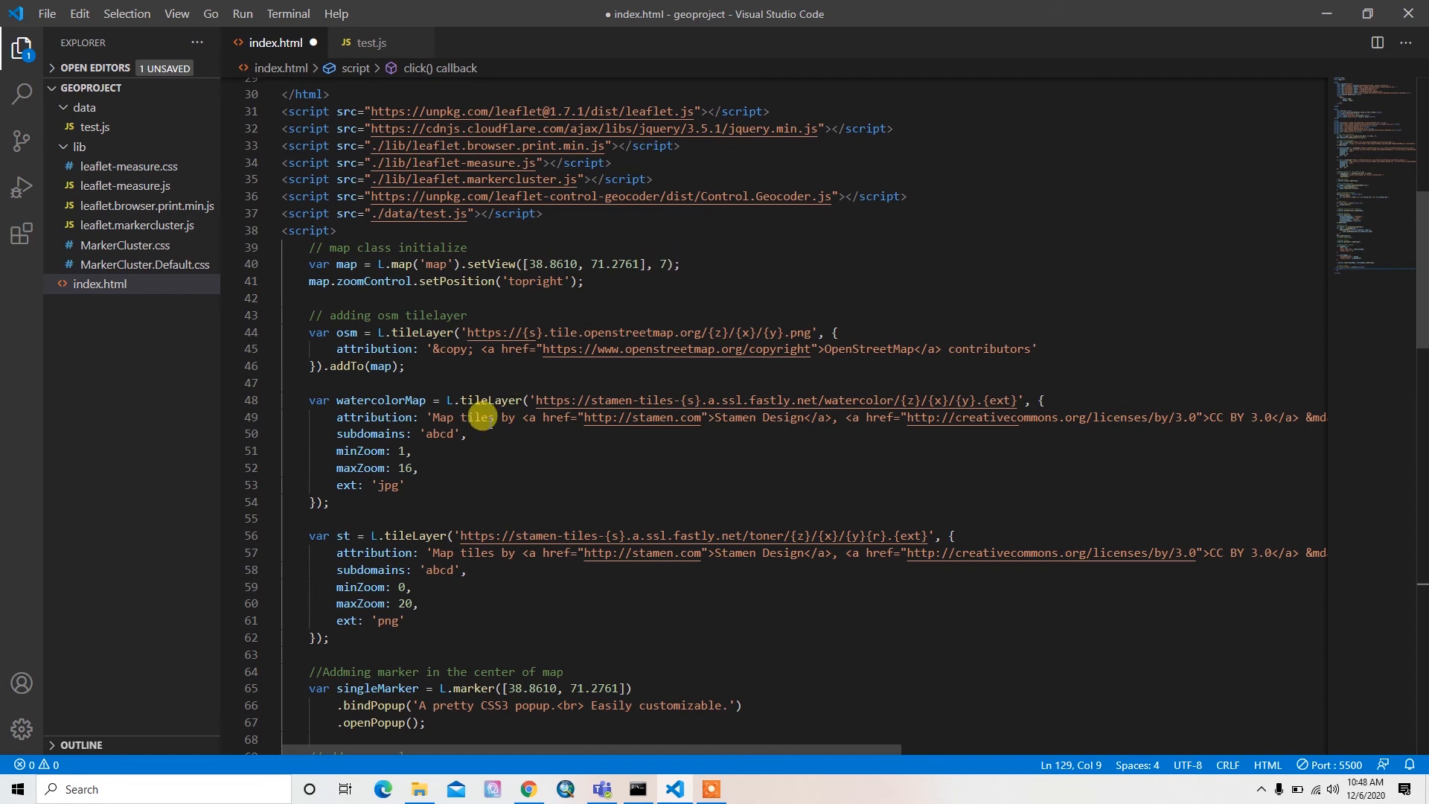
pyautogui.scroll(-3)
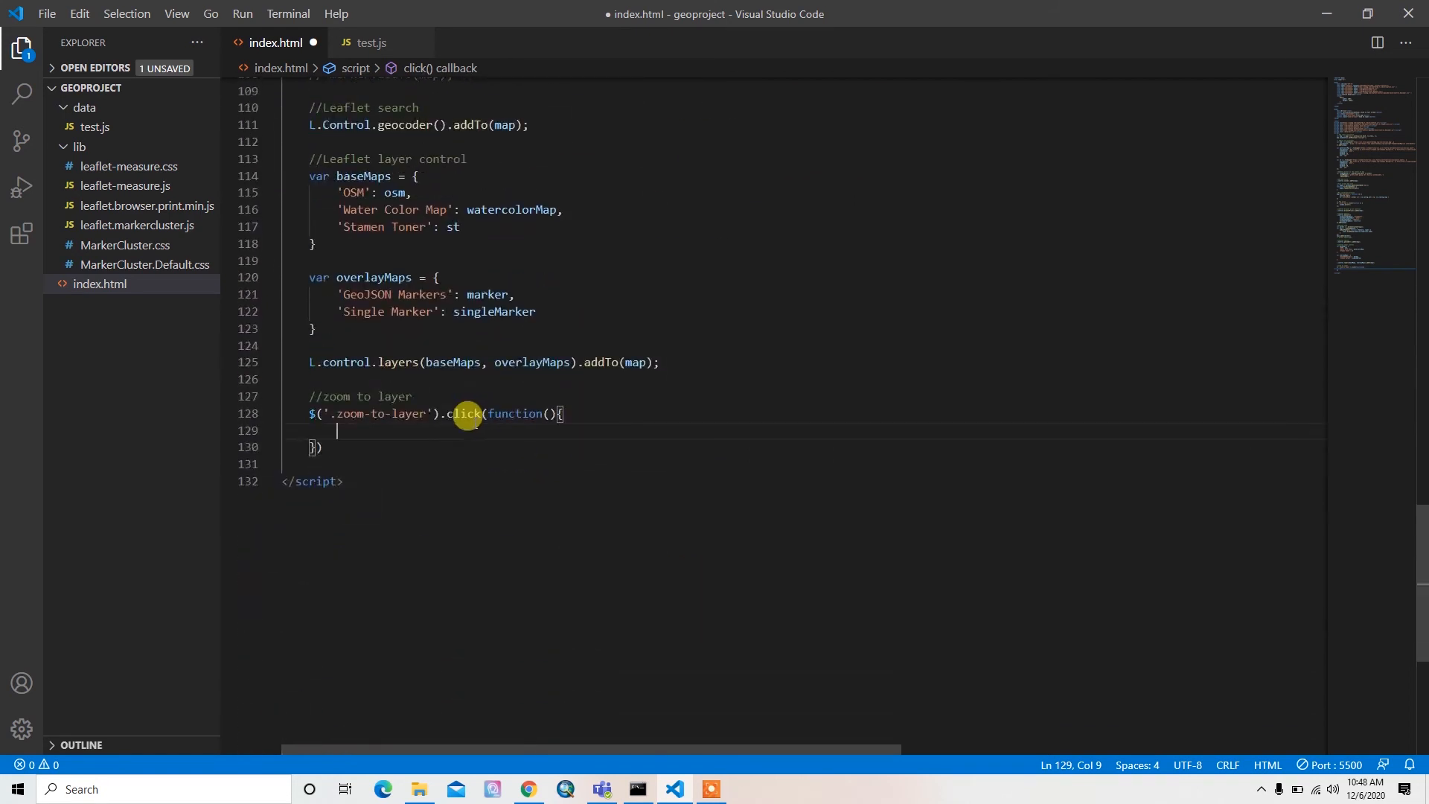
pyautogui.write('map.setView')
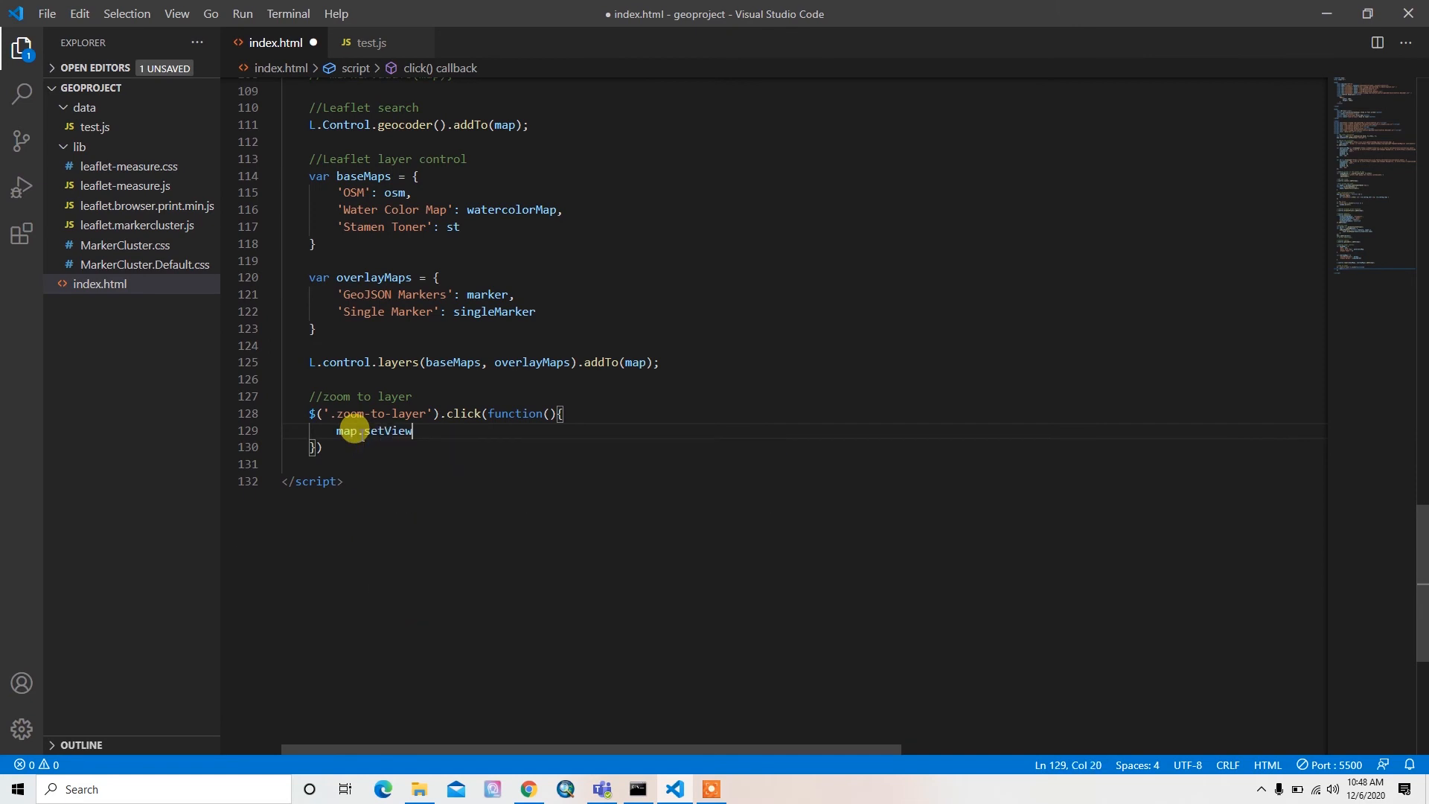
pyautogui.scroll(3)
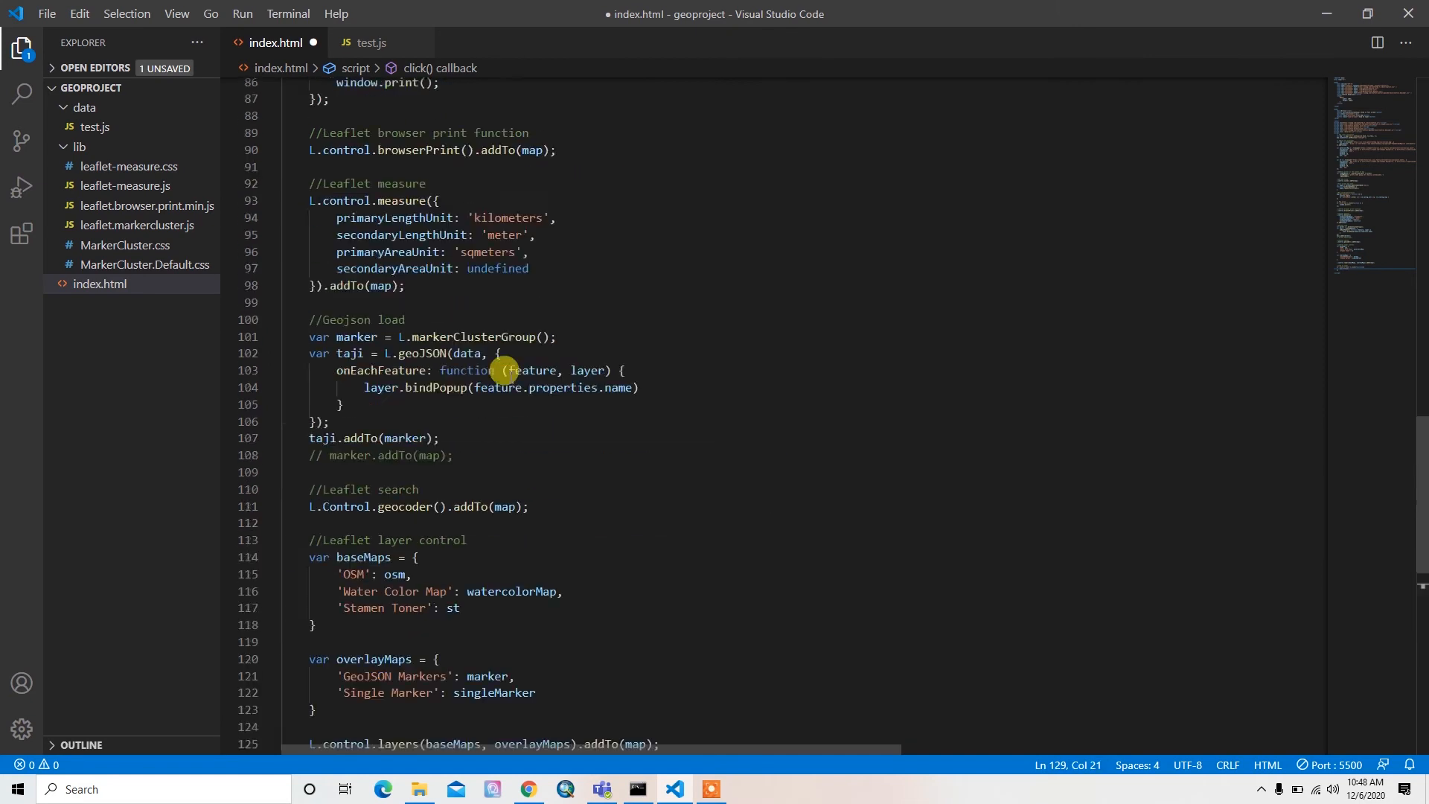
pyautogui.scroll(3)
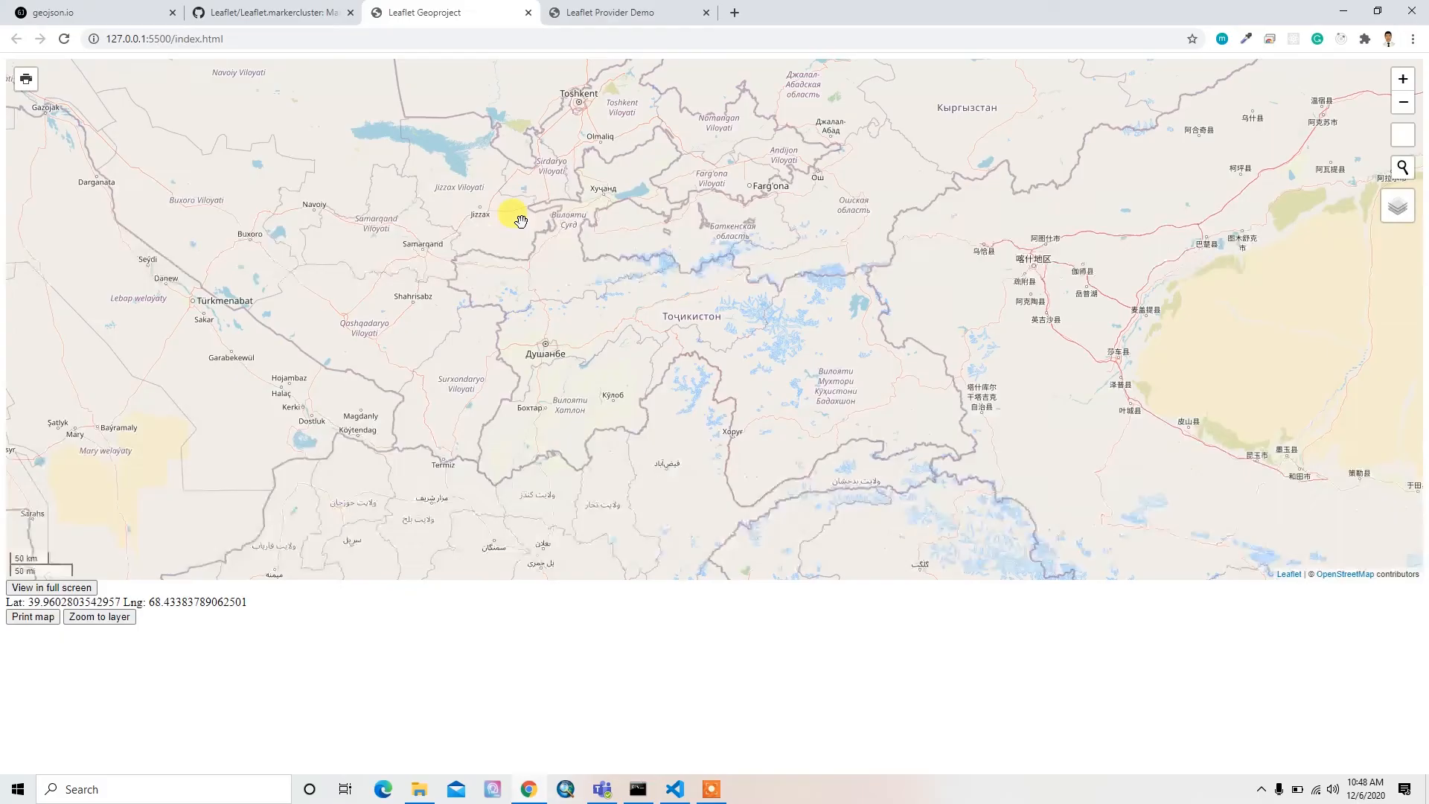
pyautogui.click(673, 789)
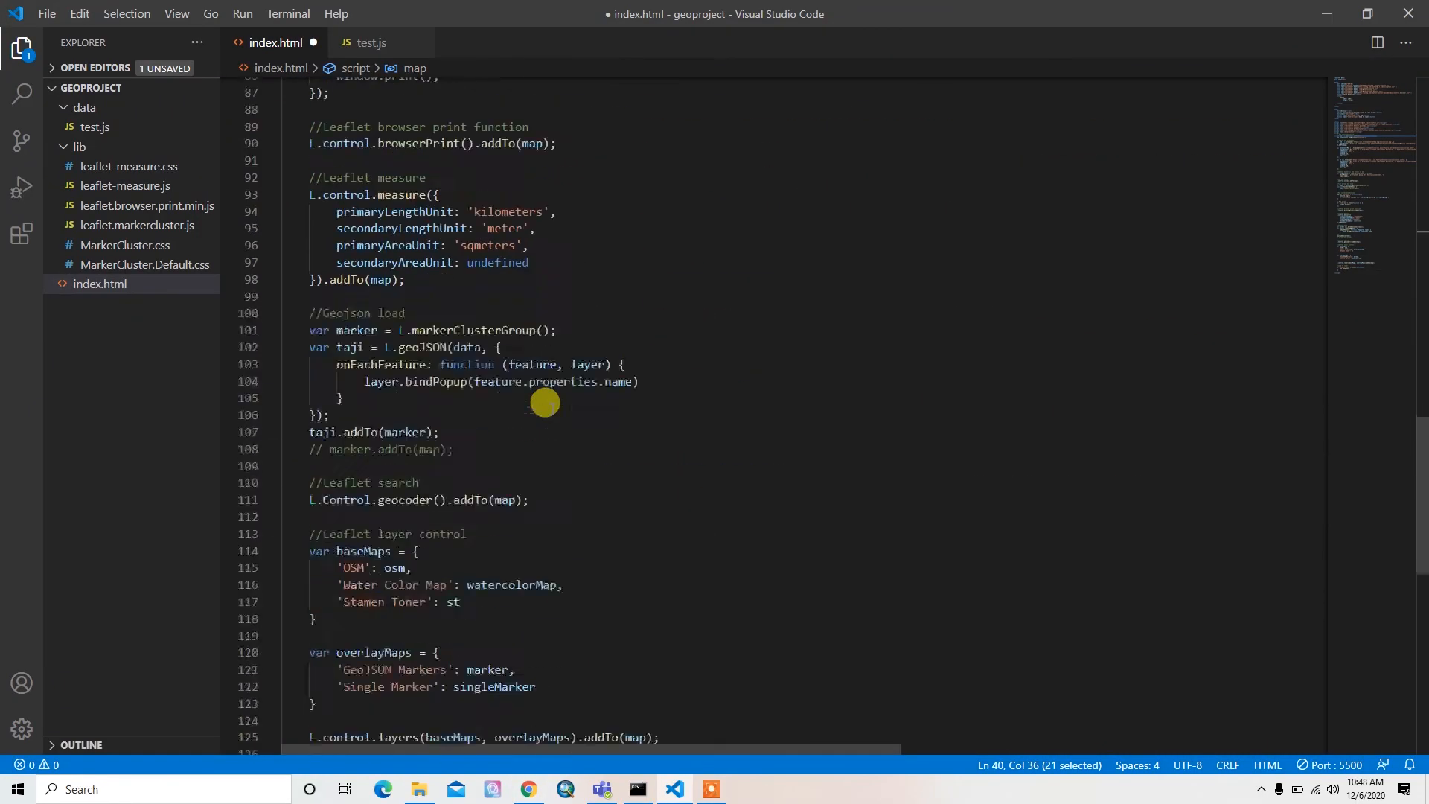
pyautogui.scroll(-3)
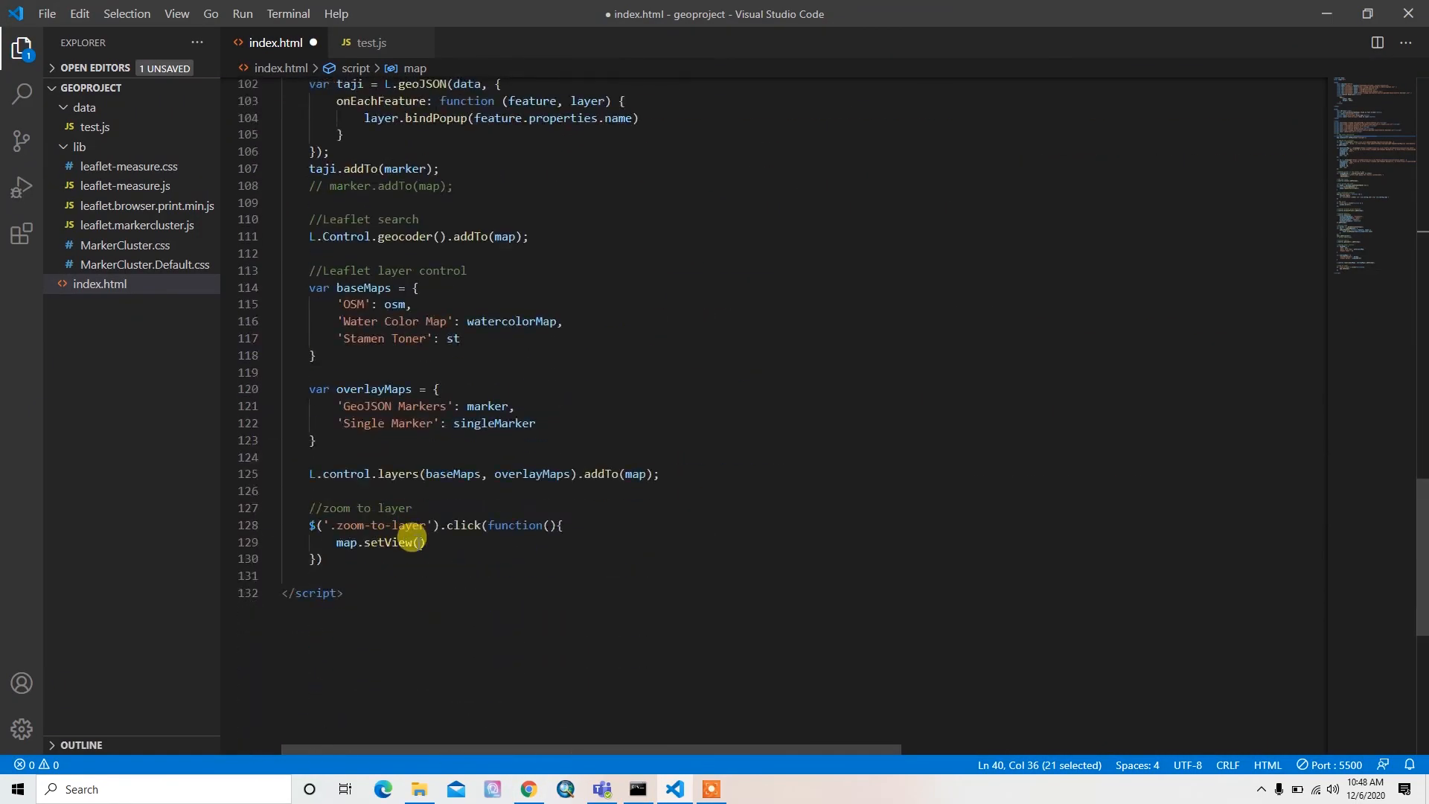
pyautogui.write('[38.8610, 71.2761], 7')
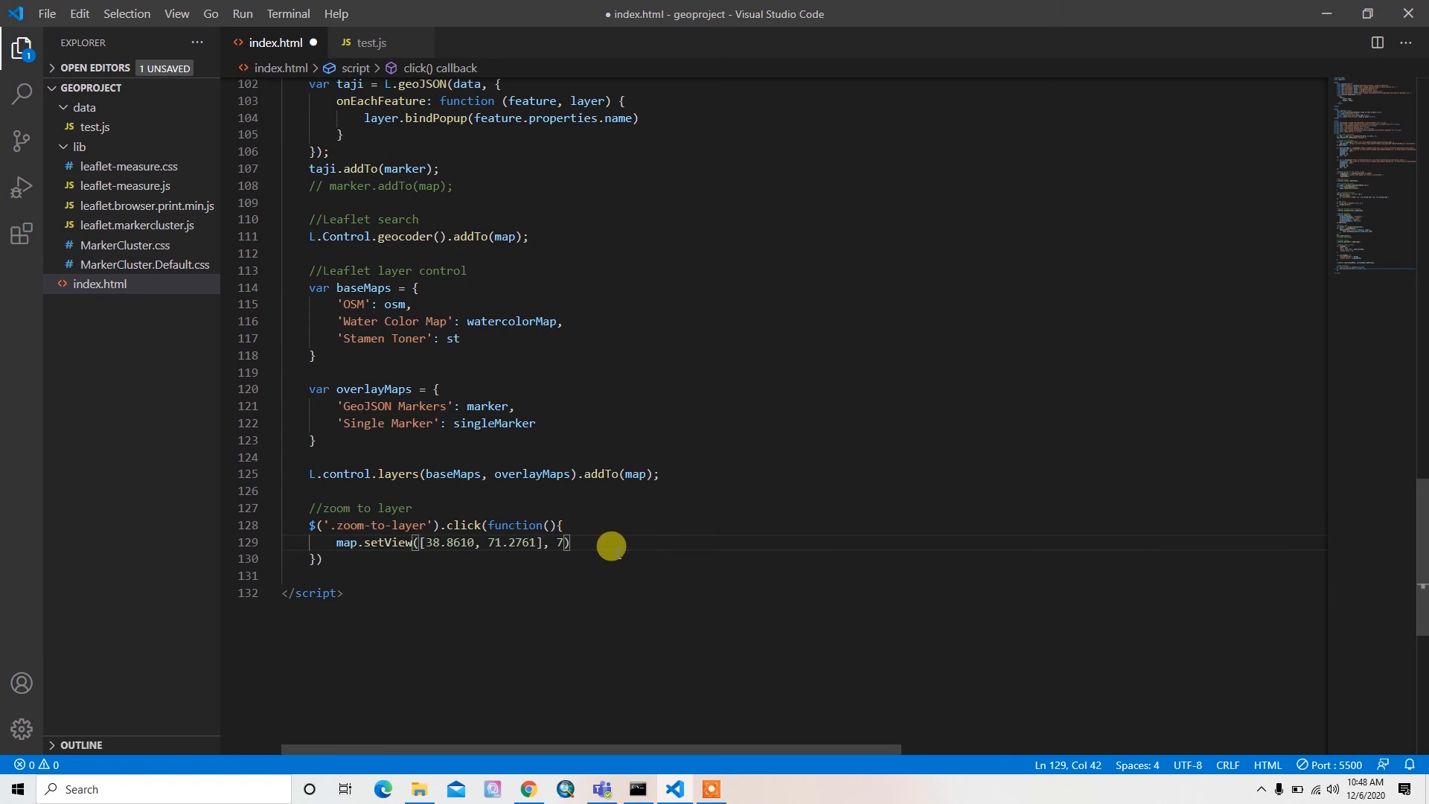
pyautogui.moveTo(589, 536)
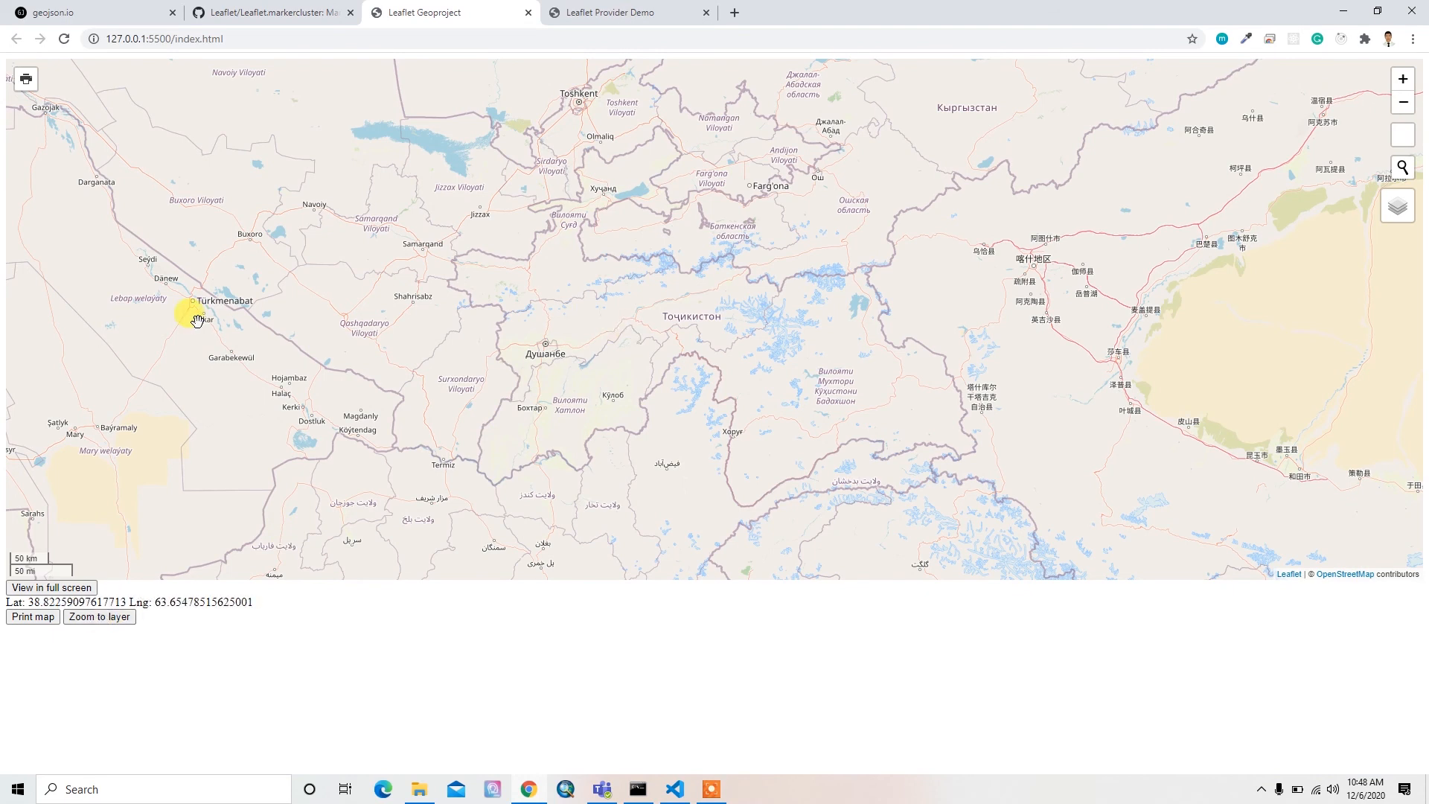
# Use Zoom to layer on the panned map to bring it back over Tajikistan
pyautogui.click(99, 617)
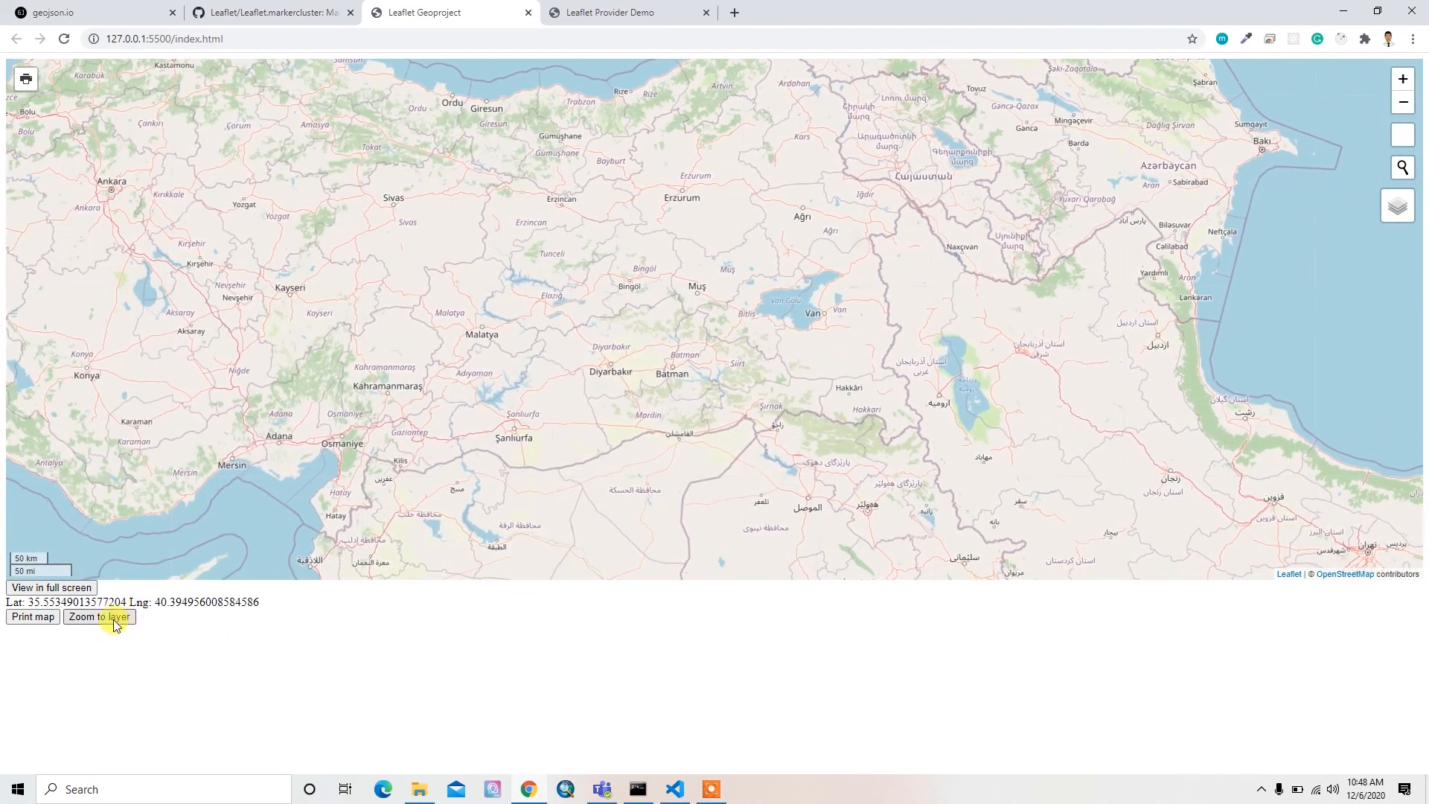
pyautogui.click(97, 617)
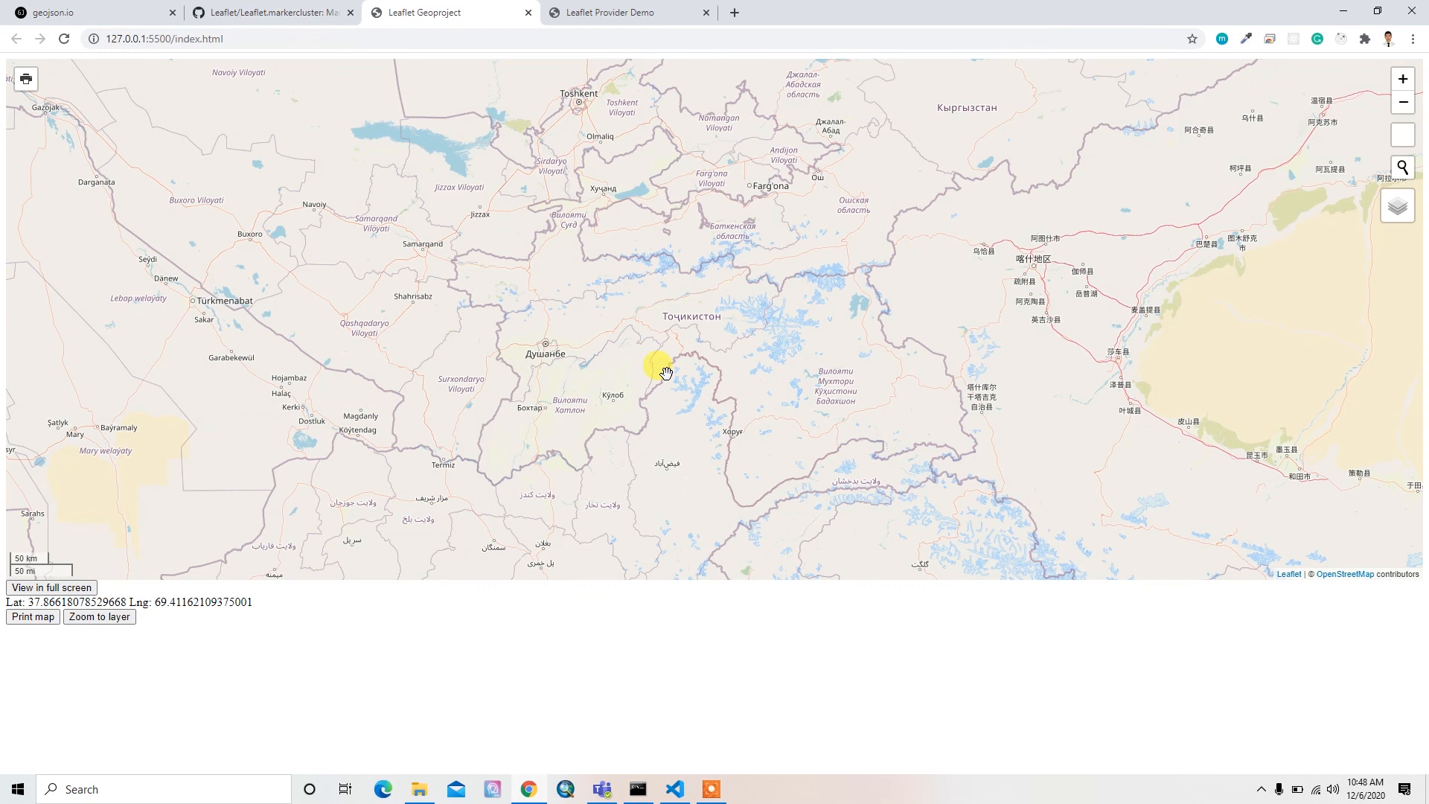
pyautogui.moveTo(668, 316)
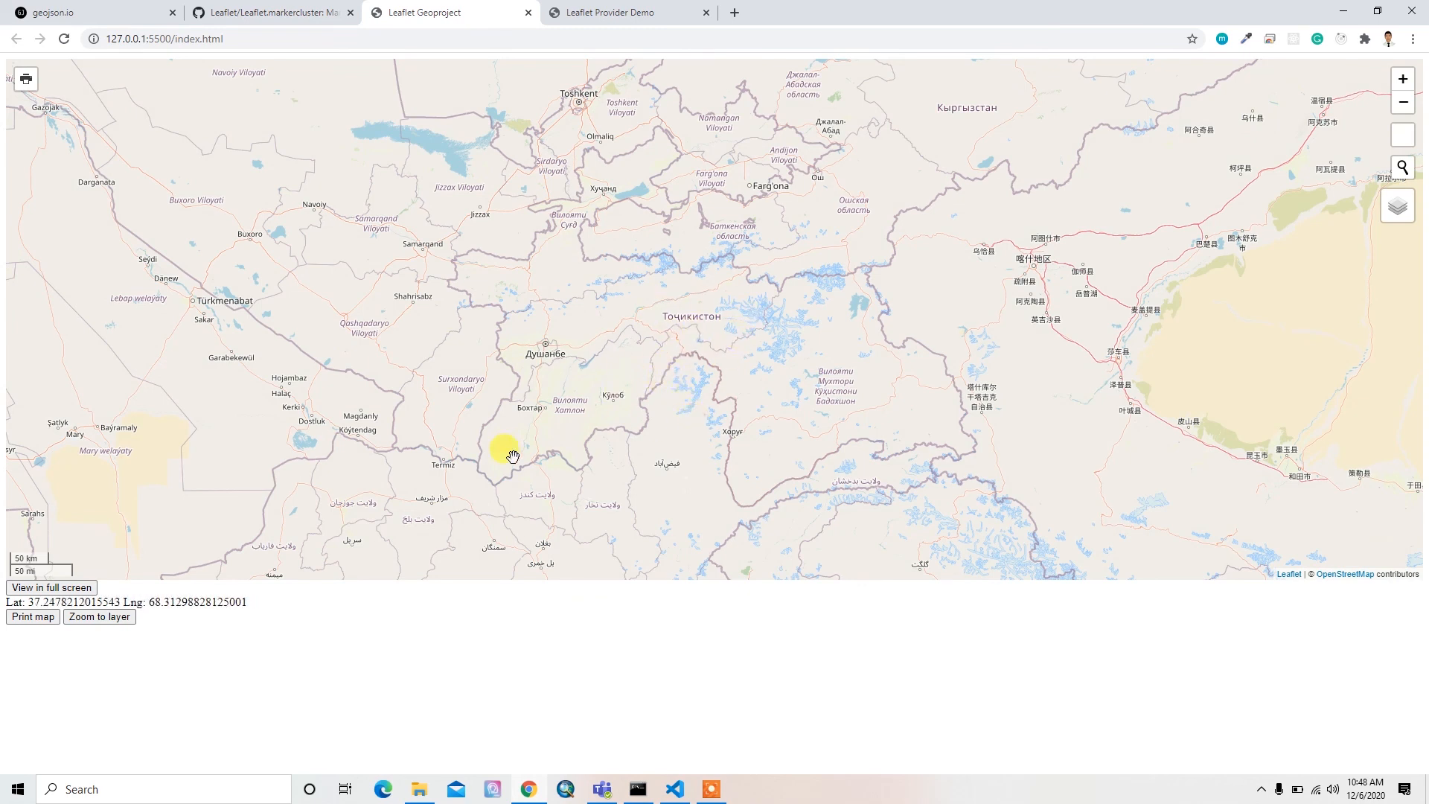
pyautogui.moveTo(557, 227)
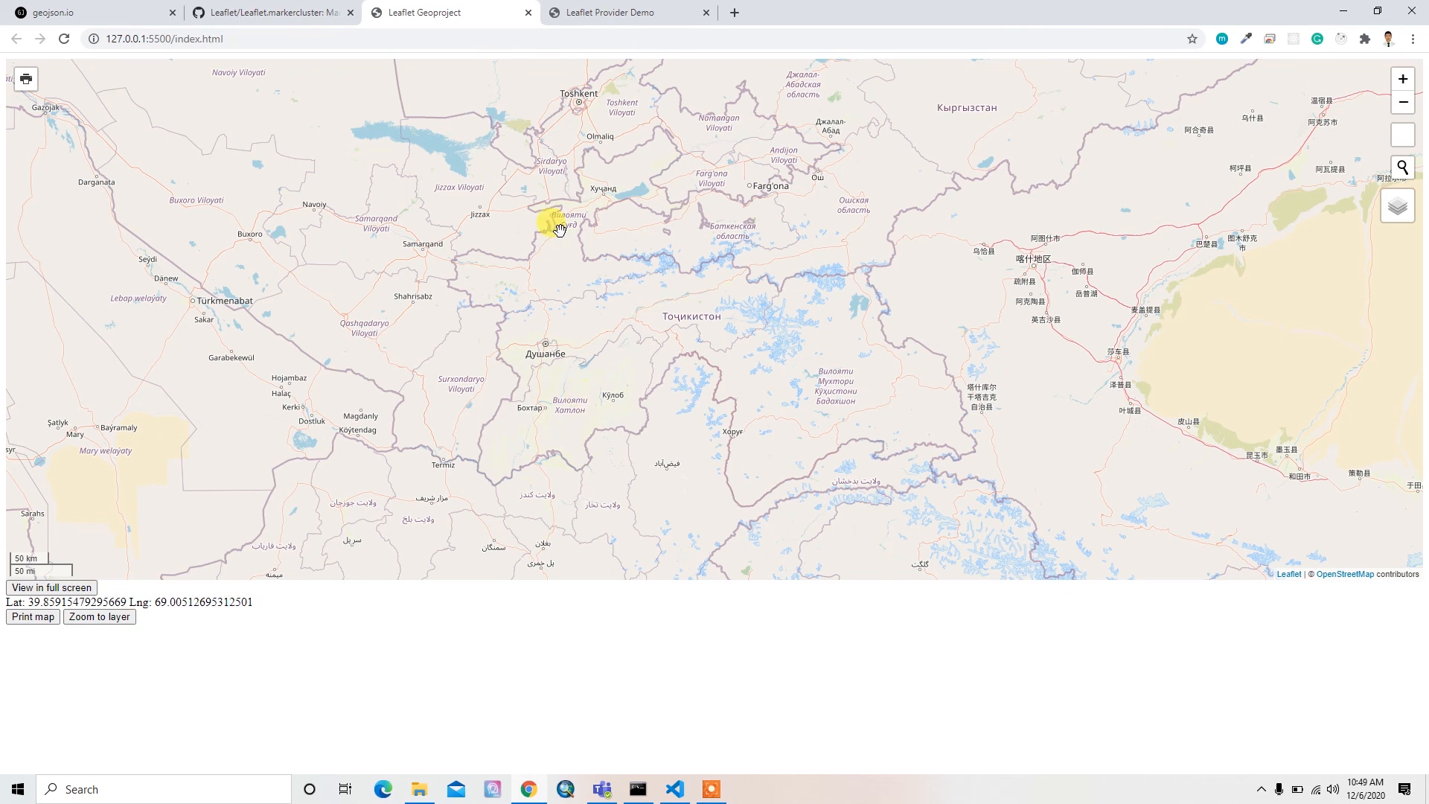
pyautogui.moveTo(690, 251)
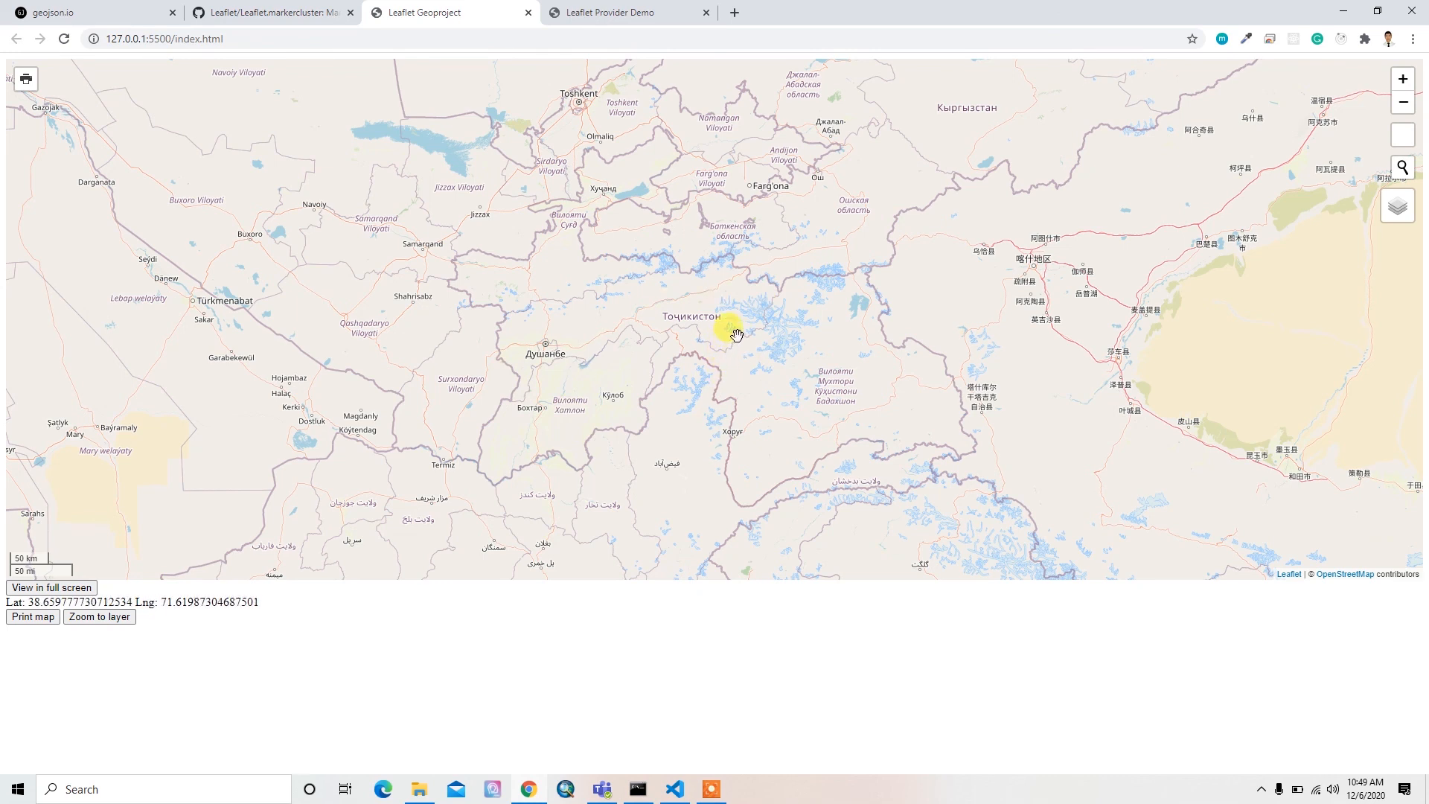
pyautogui.moveTo(730, 332)
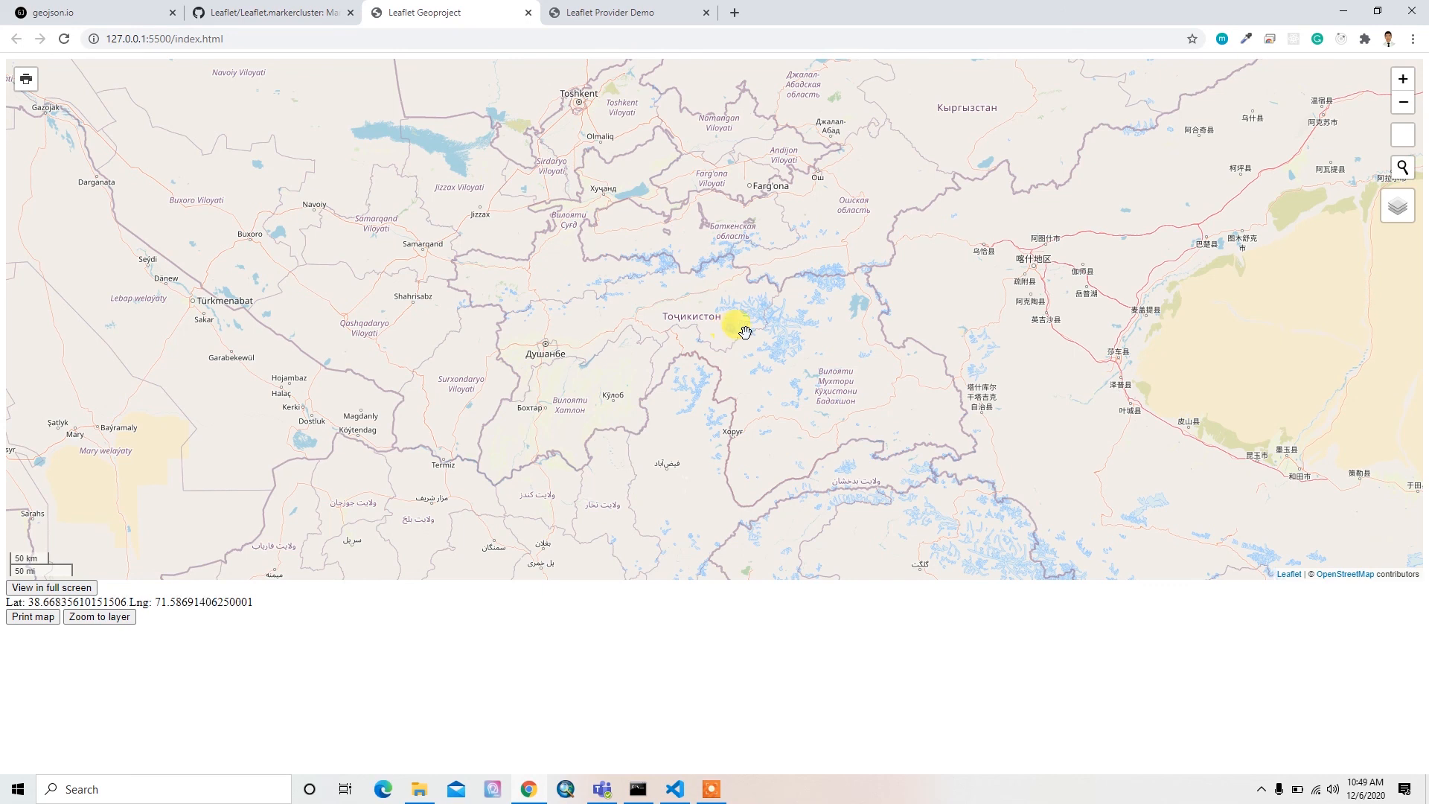
# Enable the GeoJSON Markers overlay so cluster markers appear across Tajikistan
pyautogui.click(673, 788)
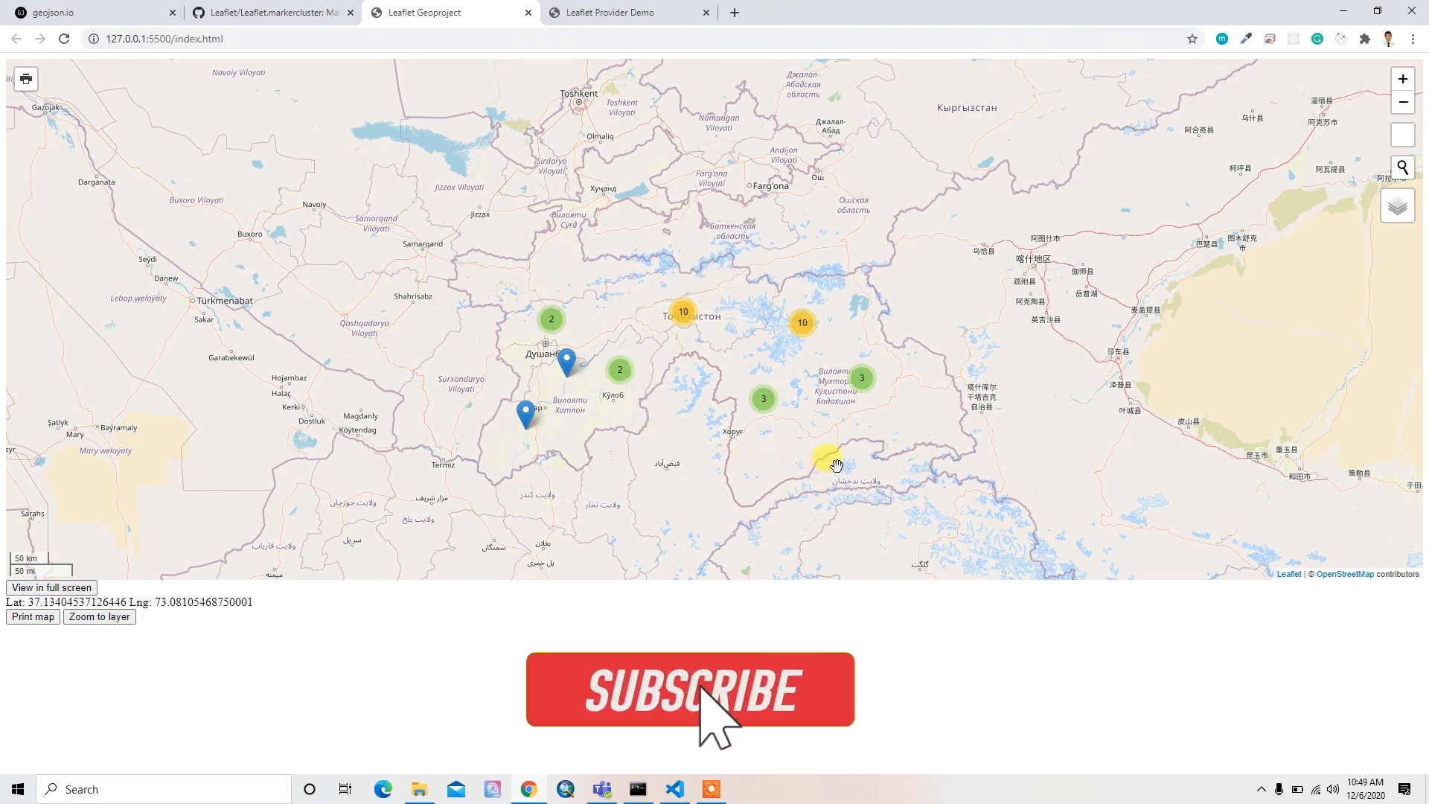
pyautogui.click(688, 688)
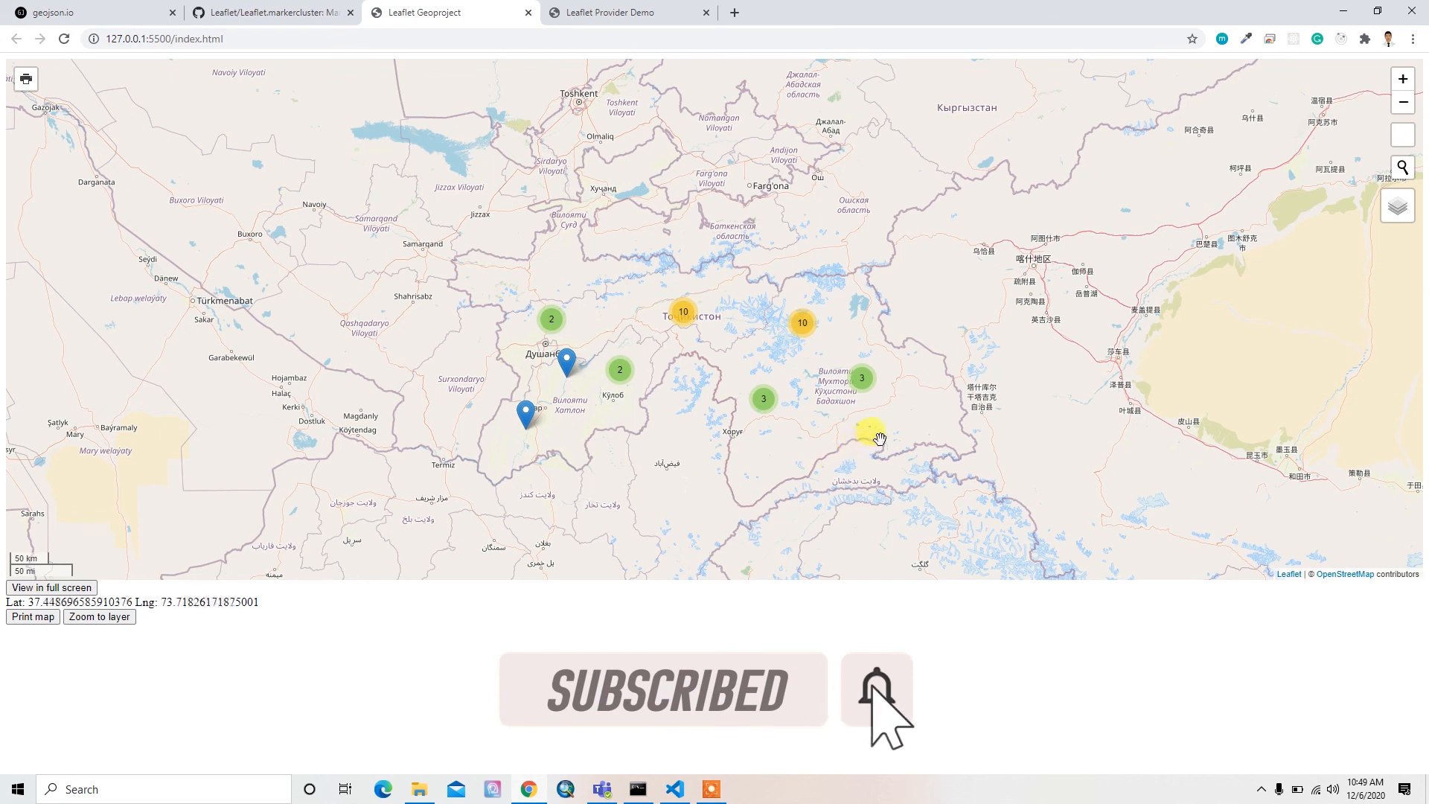